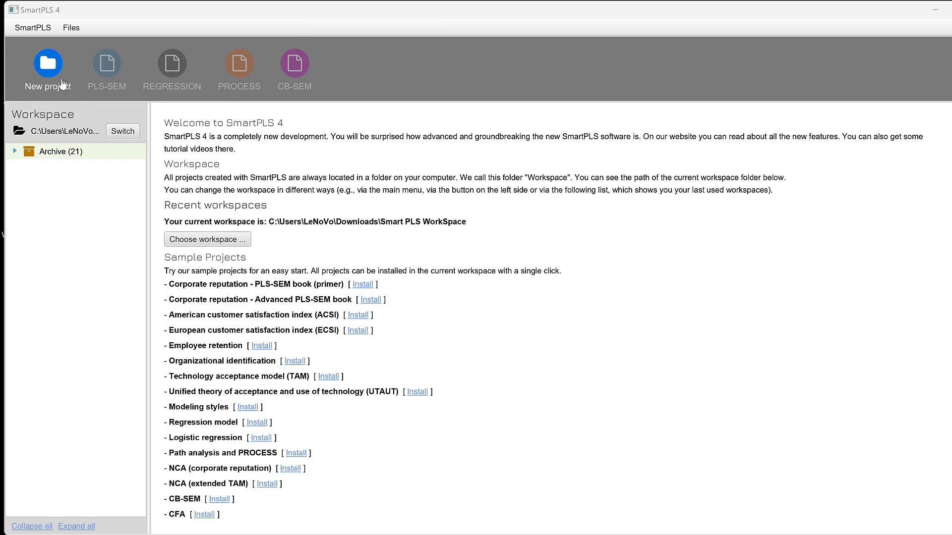
{"action": "mouse_move", "coordinate": [515, 282]}
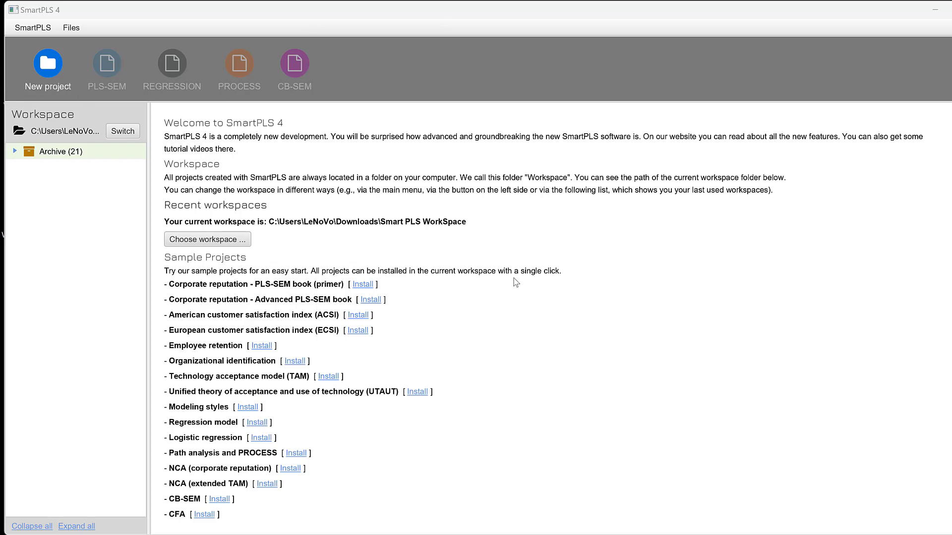
{"action": "mouse_move", "coordinate": [18, 84]}
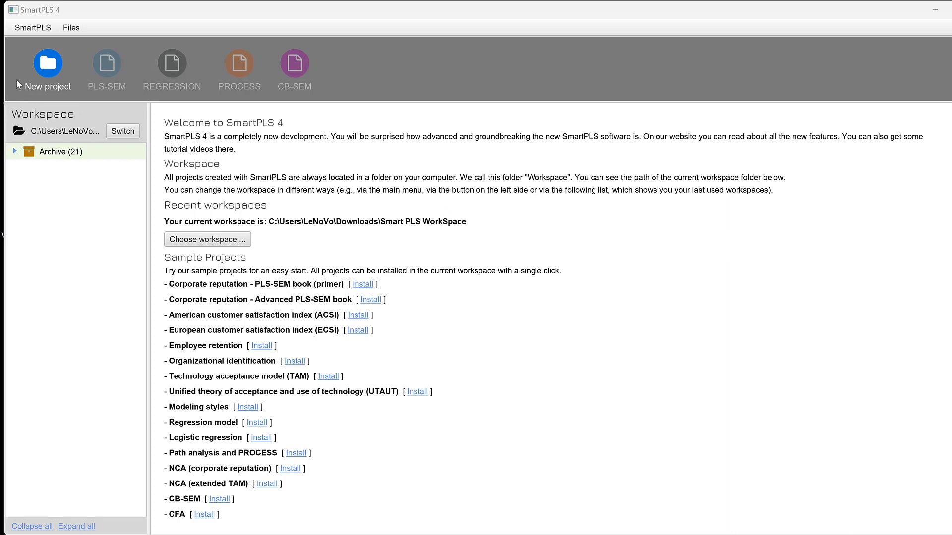
Create a new project named RV from the workspace.
{"action": "left_click", "coordinate": [32, 28]}
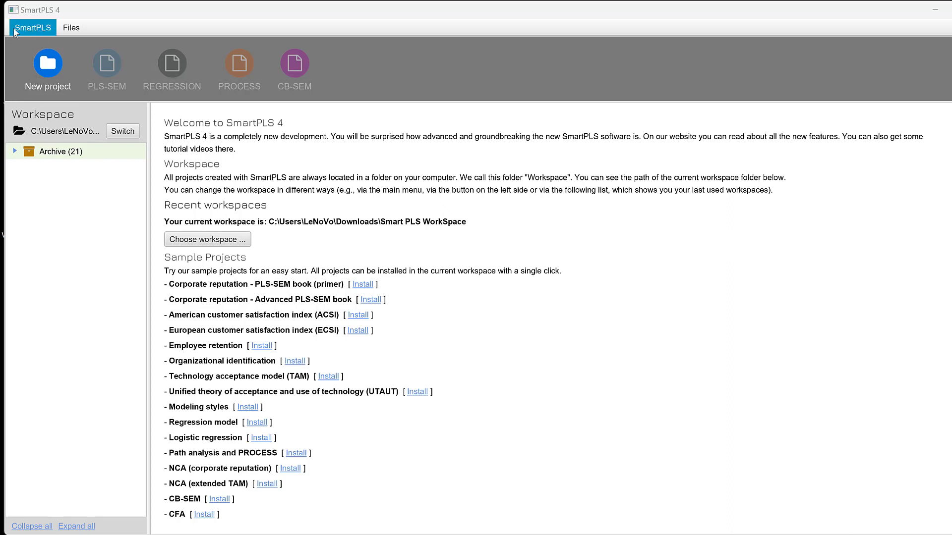
{"action": "mouse_move", "coordinate": [54, 37]}
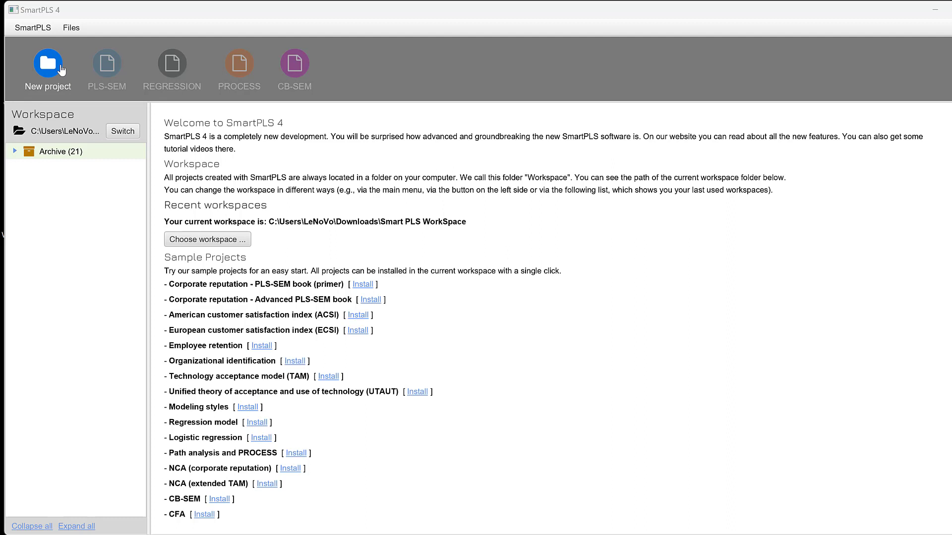
{"action": "mouse_move", "coordinate": [187, 170]}
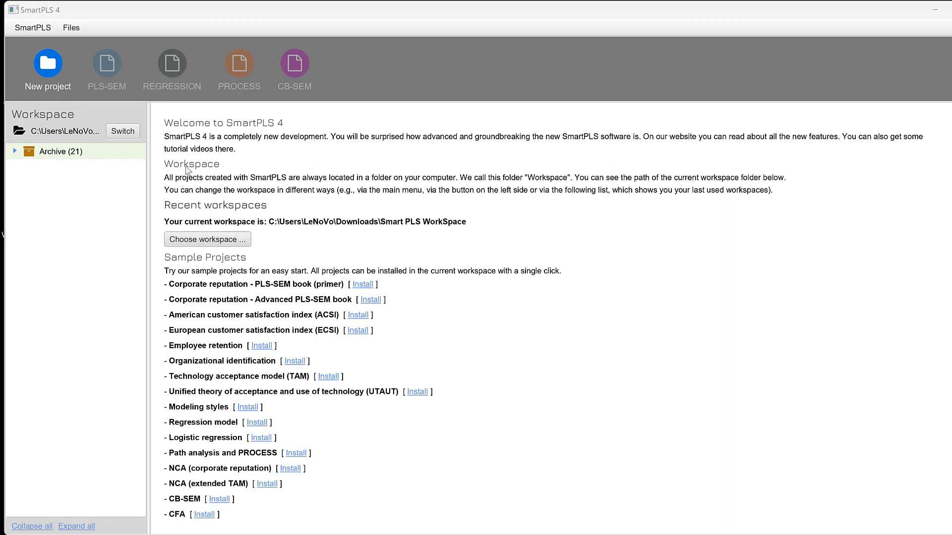
{"action": "mouse_move", "coordinate": [424, 193]}
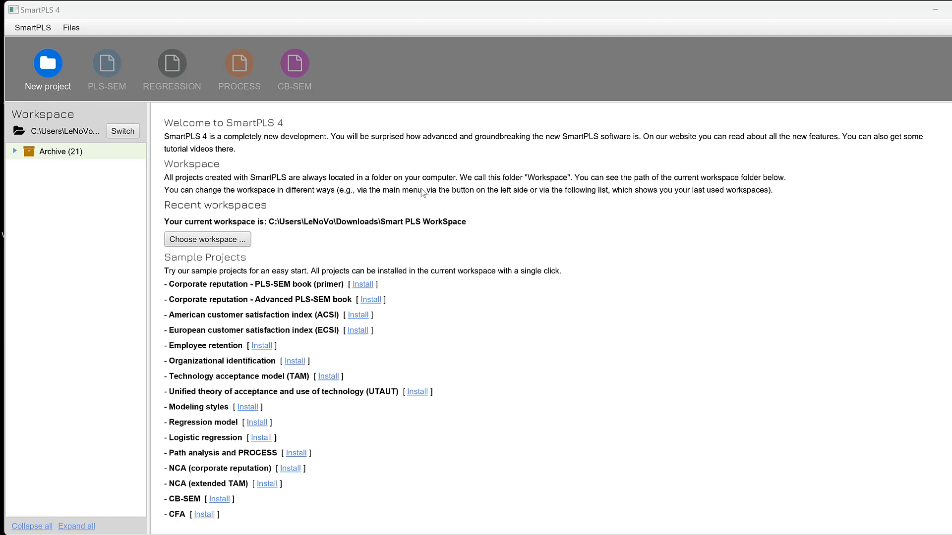
{"action": "mouse_move", "coordinate": [250, 188]}
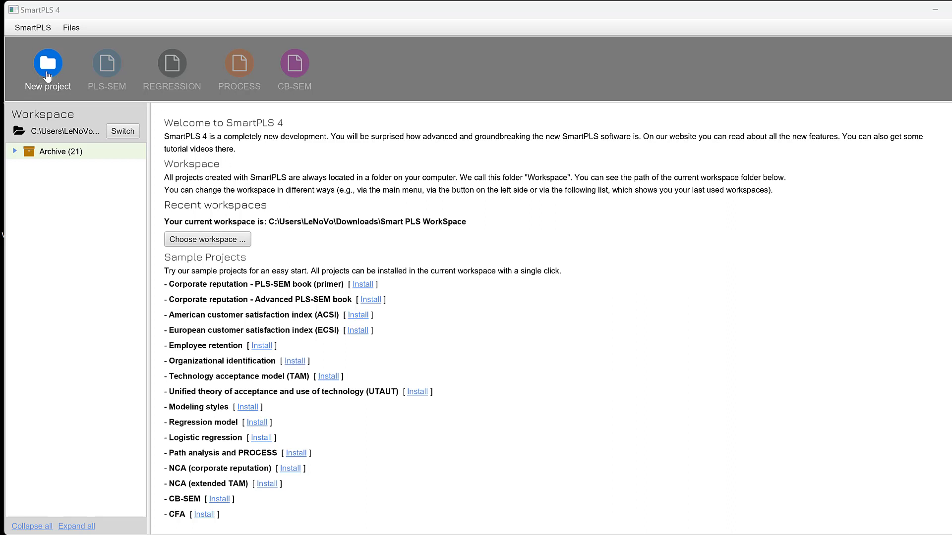
{"action": "left_click", "coordinate": [47, 63]}
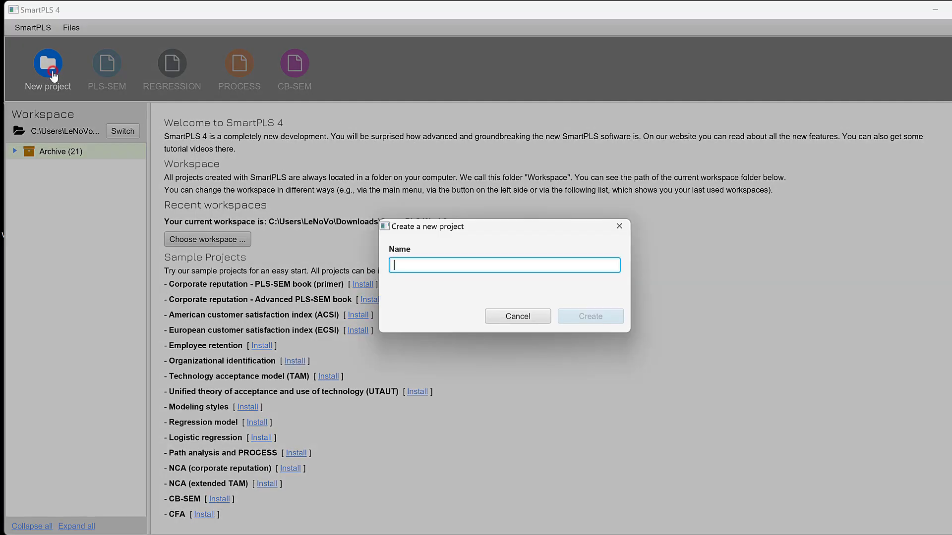
{"action": "mouse_move", "coordinate": [453, 280]}
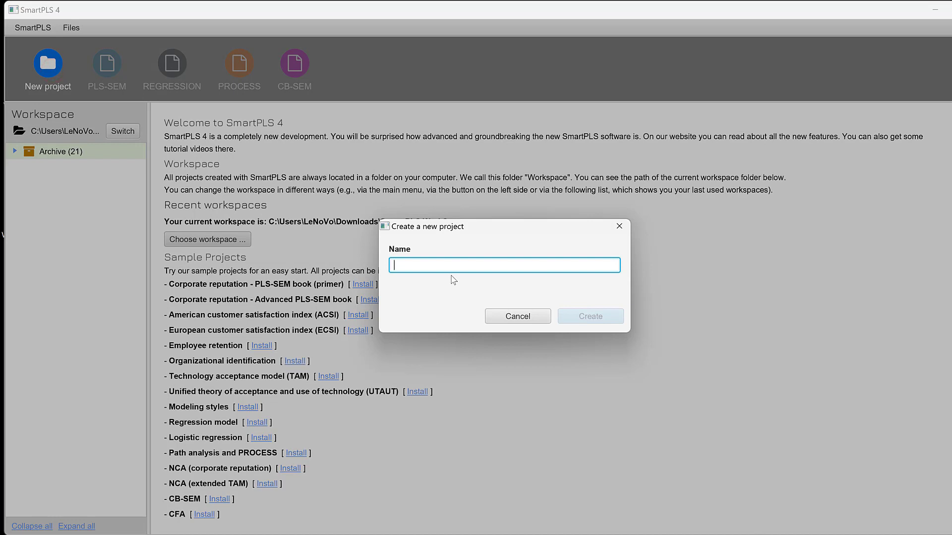
{"action": "type", "text": "R"}
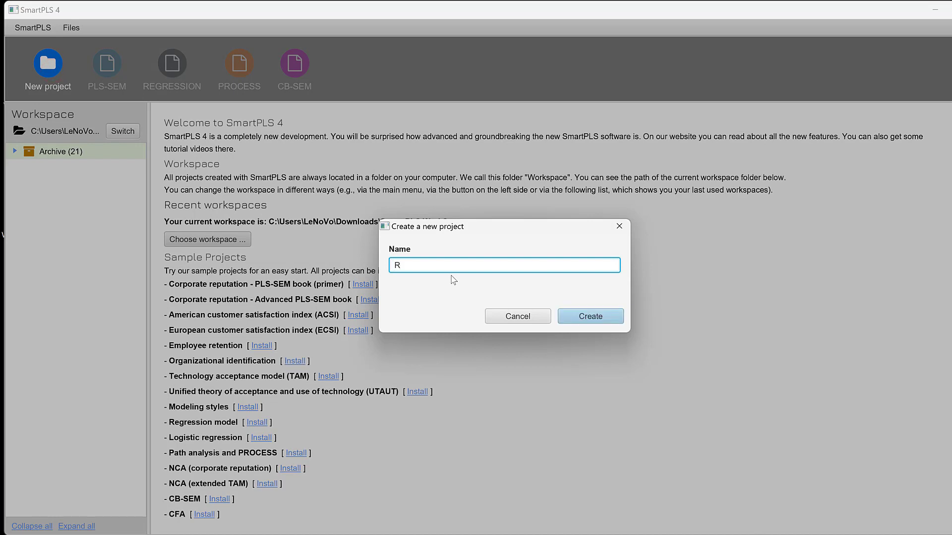
{"action": "type", "text": "V"}
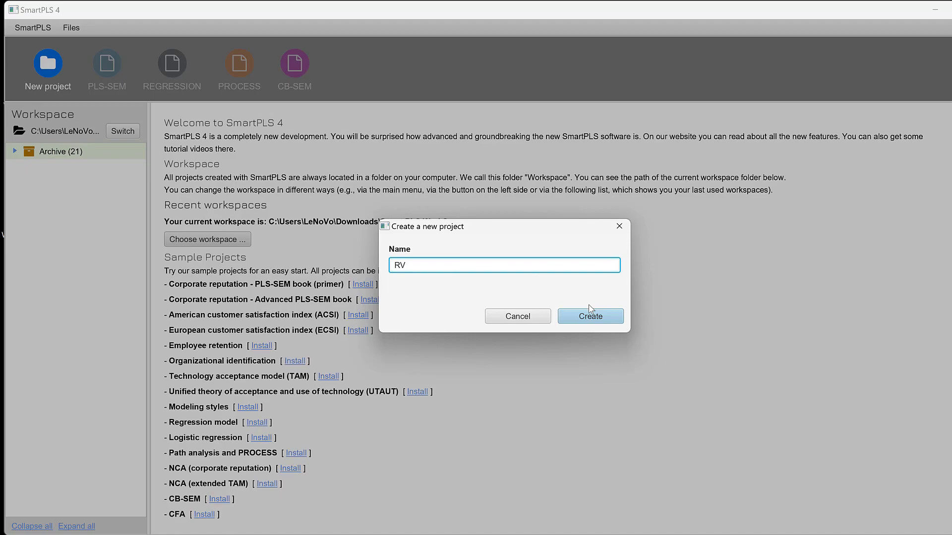
{"action": "left_click", "coordinate": [589, 316]}
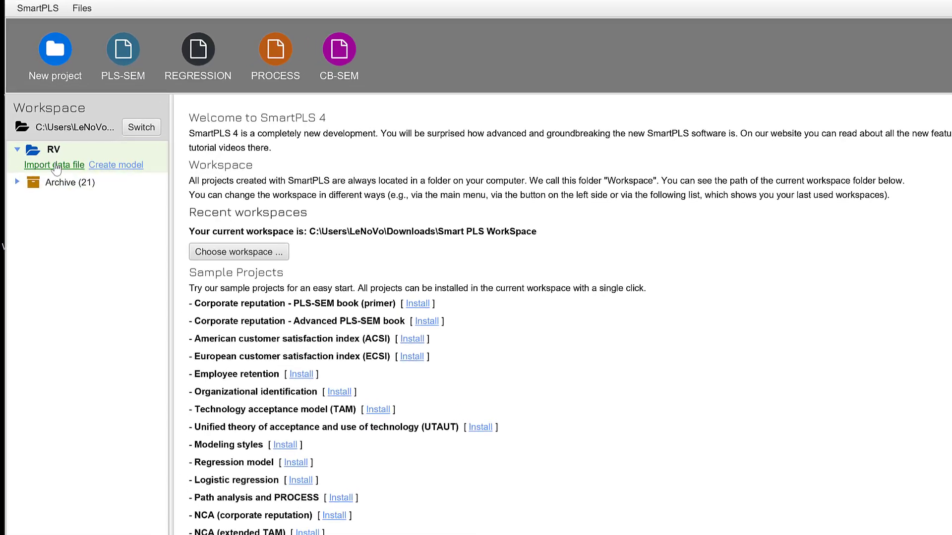
Choose SmartPLS Sample.sav on the Desktop as the data file for RV.
{"action": "left_click", "coordinate": [54, 165]}
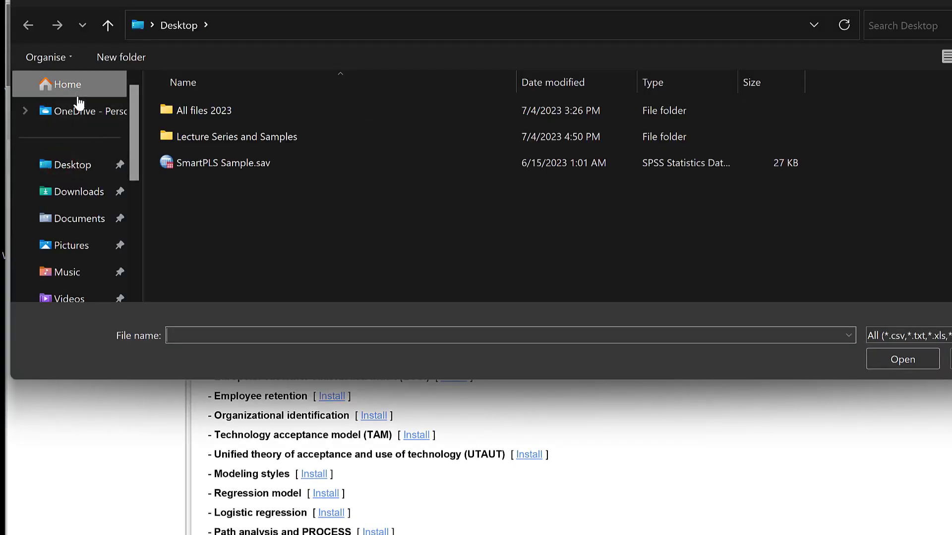
{"action": "left_click", "coordinate": [223, 162]}
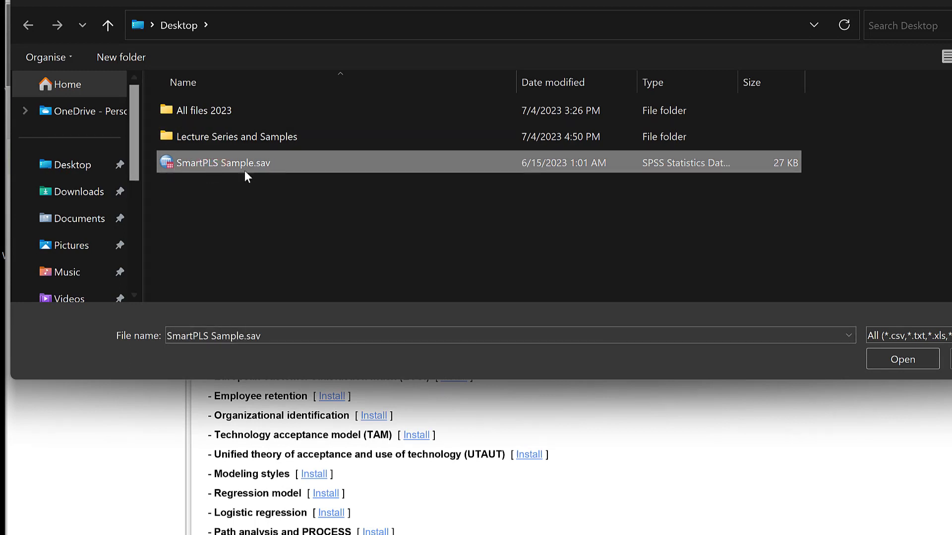
{"action": "mouse_move", "coordinate": [242, 169]}
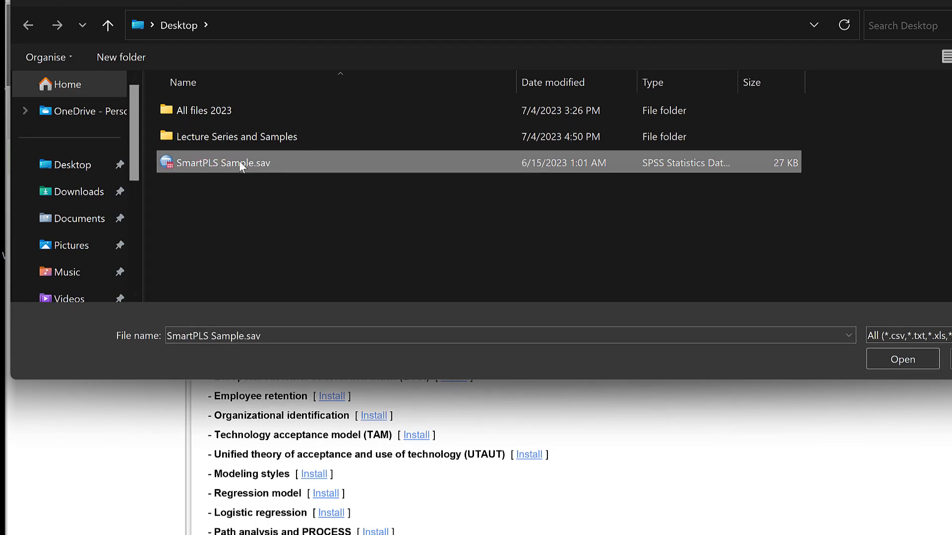
{"action": "mouse_move", "coordinate": [240, 163]}
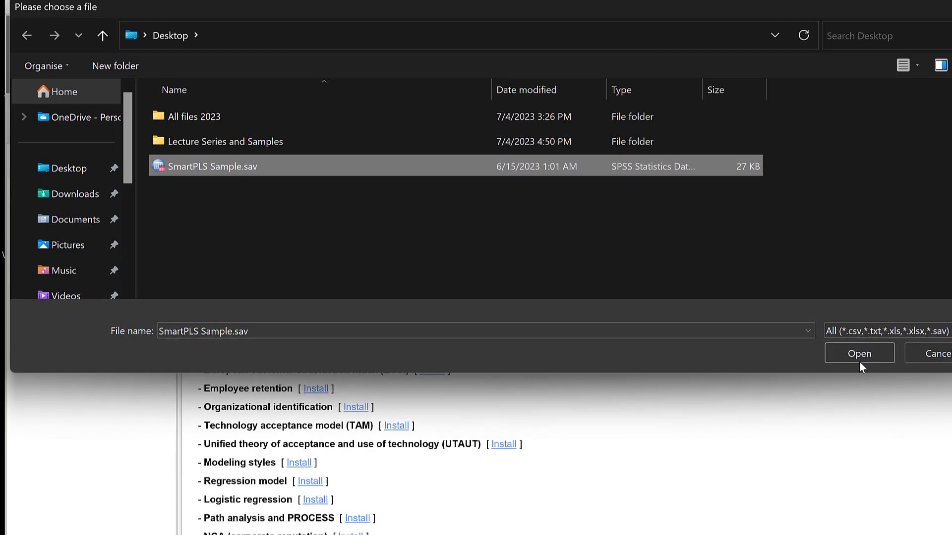
Import the SPSS sample with 270 cases and 47 metric indicators, keeping the default scales.
{"action": "left_click", "coordinate": [859, 353]}
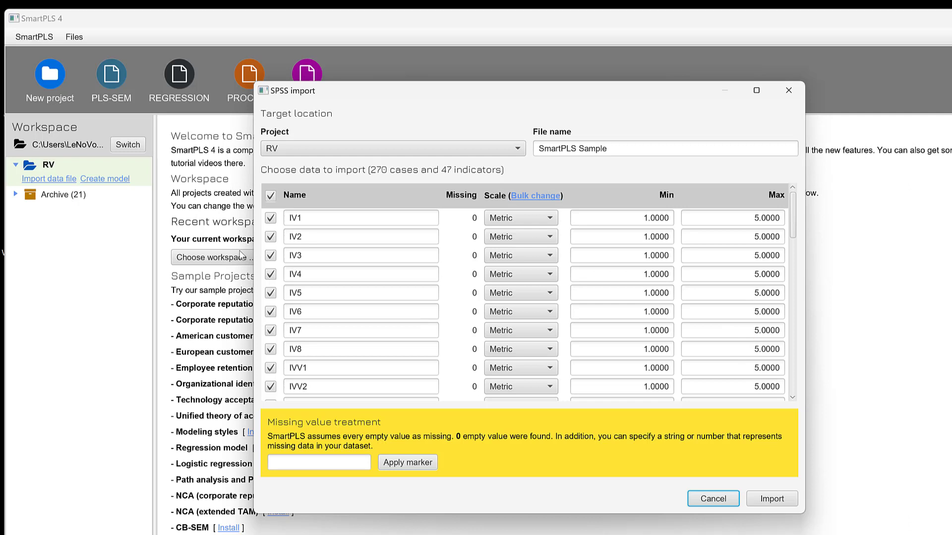
{"action": "mouse_move", "coordinate": [309, 212]}
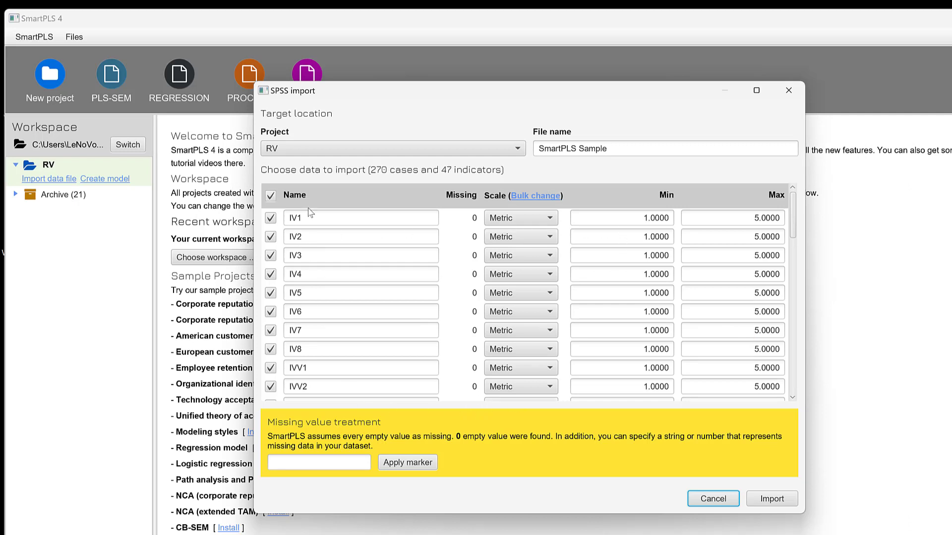
{"action": "mouse_move", "coordinate": [378, 206]}
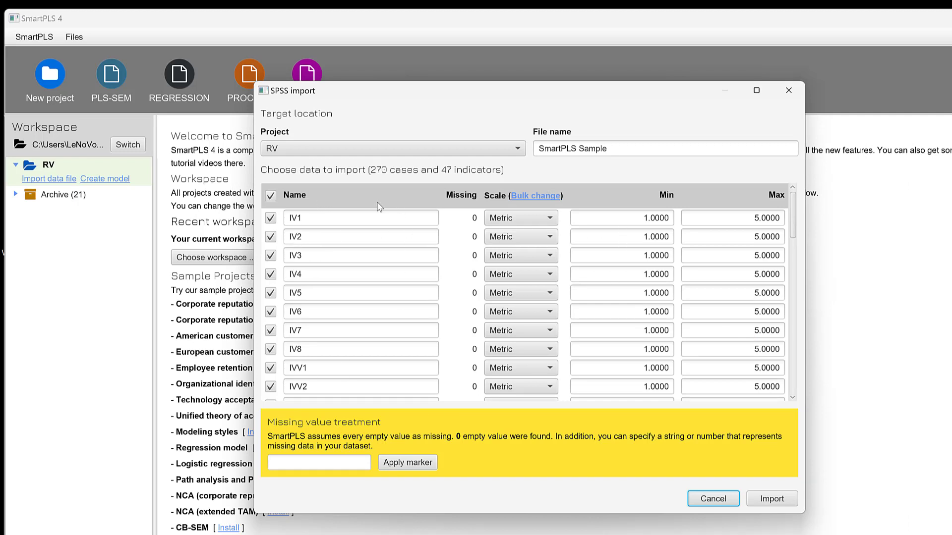
{"action": "mouse_move", "coordinate": [561, 223]}
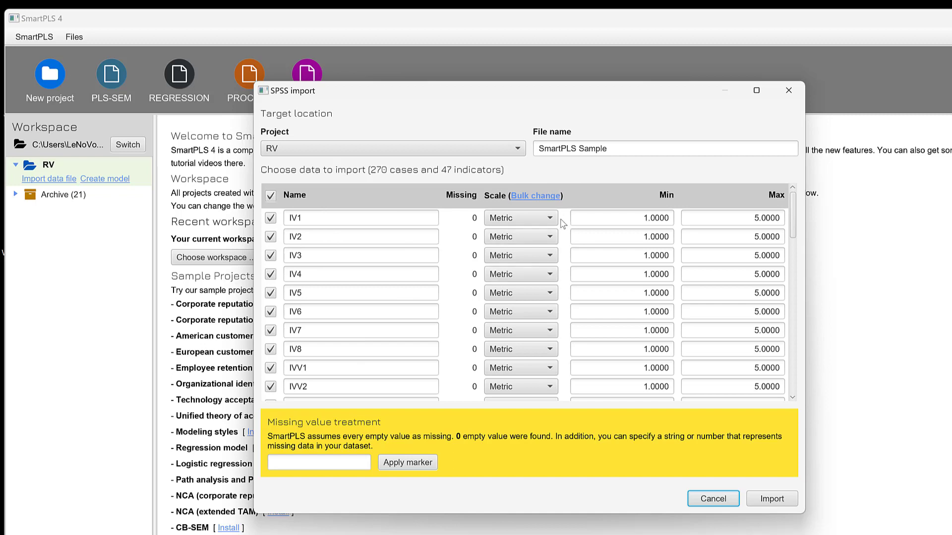
{"action": "left_click", "coordinate": [521, 218]}
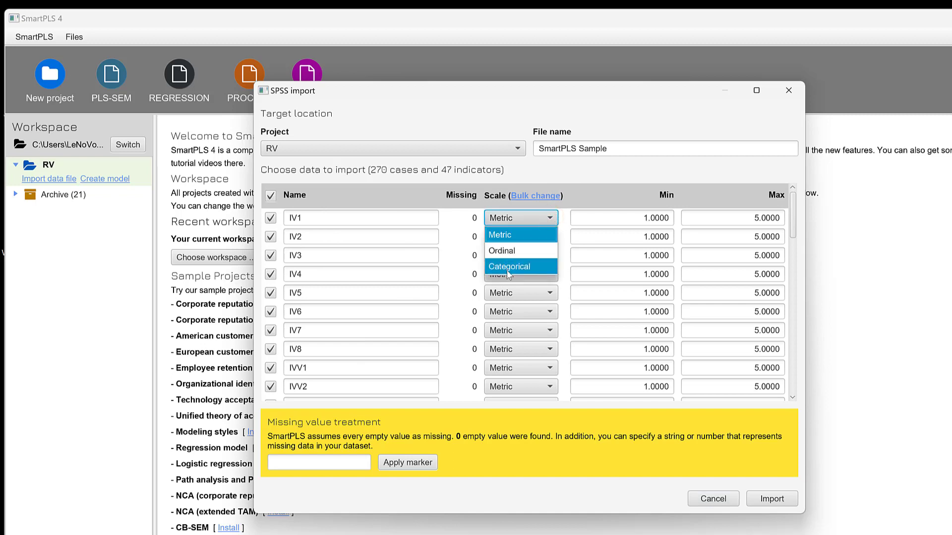
{"action": "mouse_move", "coordinate": [678, 210]}
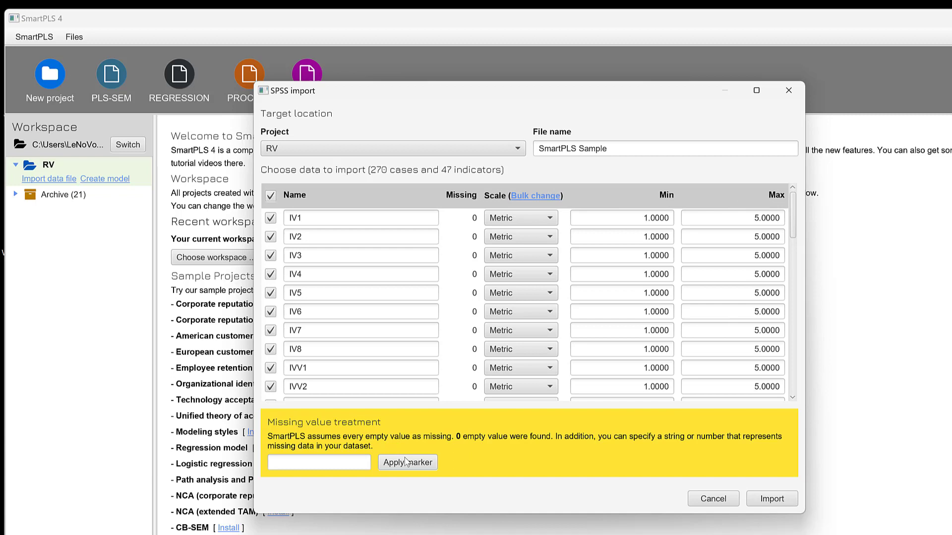
{"action": "mouse_move", "coordinate": [631, 268]}
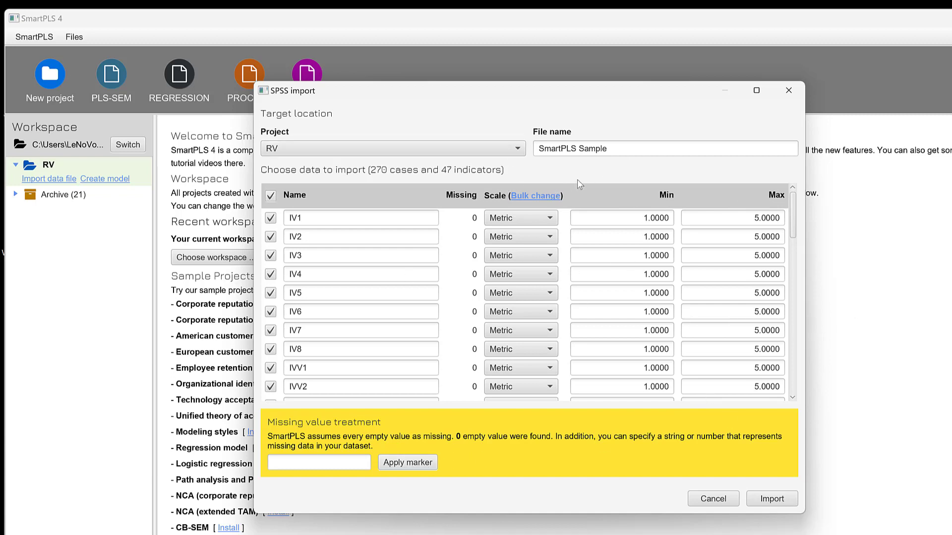
{"action": "scroll", "scroll_direction": "down", "scroll_amount": 3}
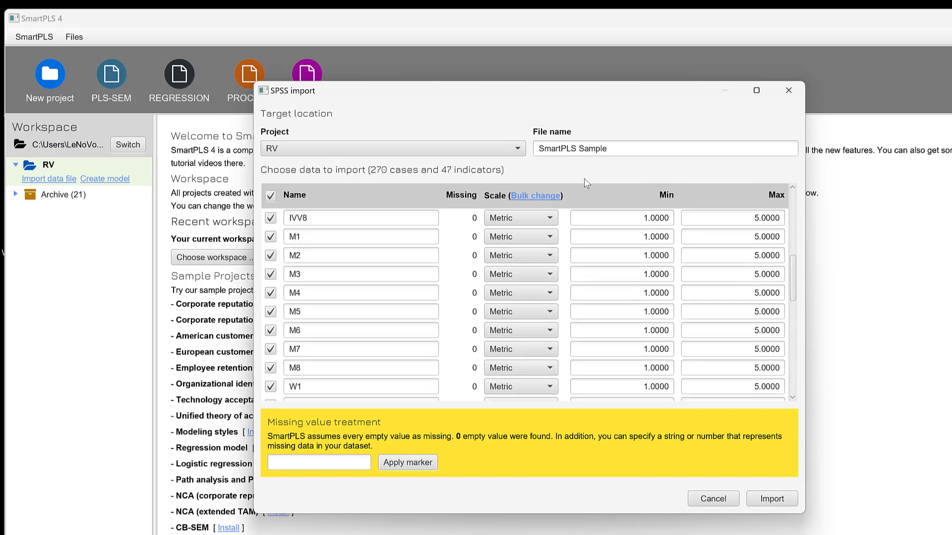
{"action": "scroll", "scroll_direction": "down", "scroll_amount": 3}
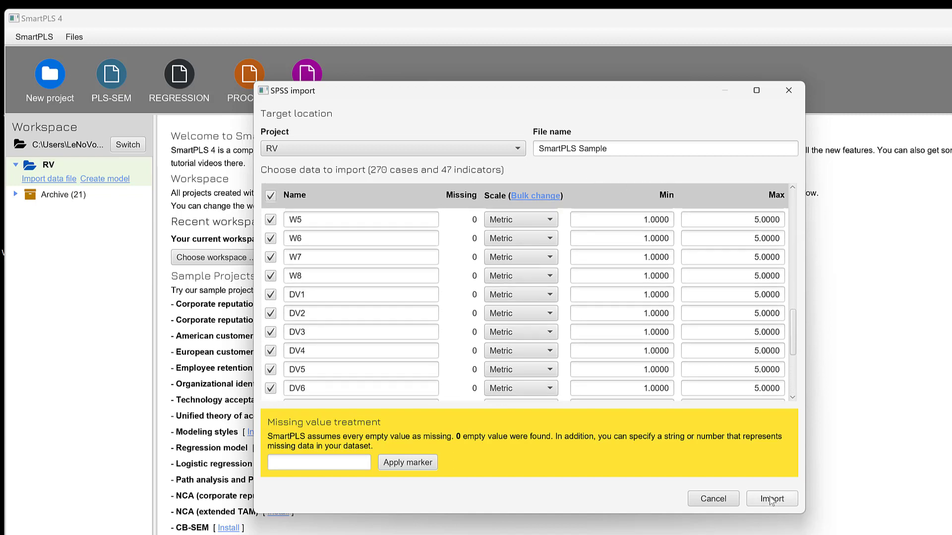
{"action": "left_click", "coordinate": [771, 499]}
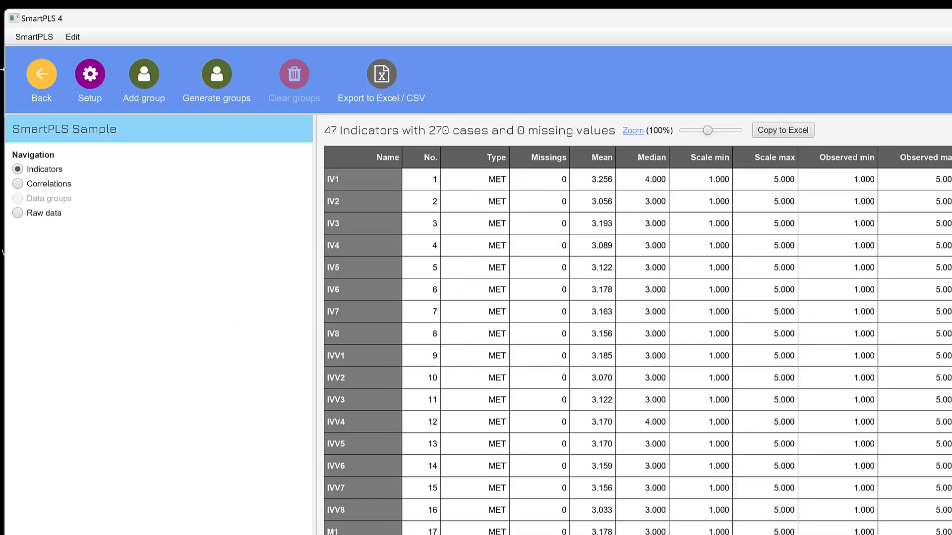
{"action": "mouse_move", "coordinate": [632, 156]}
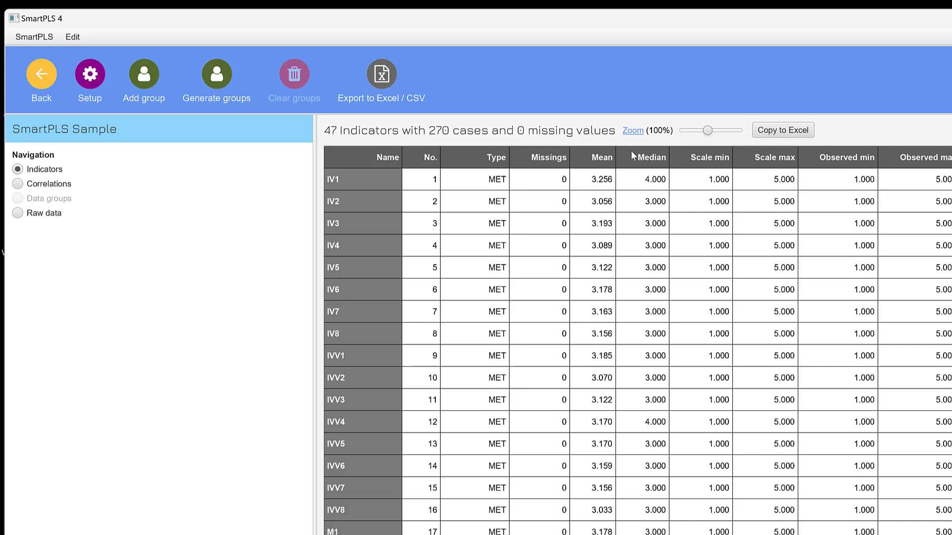
Review the indicators' standard deviation, kurtosis and skewness, then return to the workspace.
{"action": "left_click", "coordinate": [592, 444]}
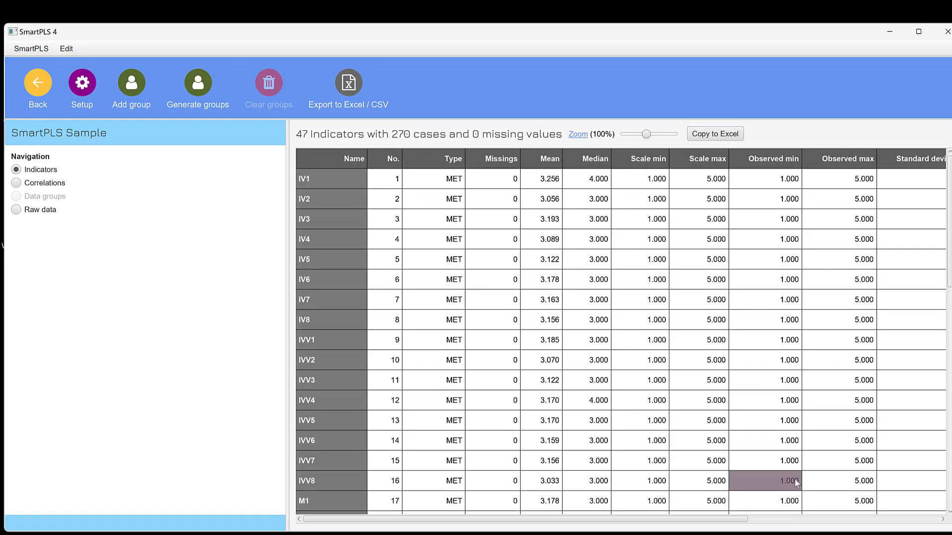
{"action": "scroll", "scroll_direction": "right", "scroll_amount": 3}
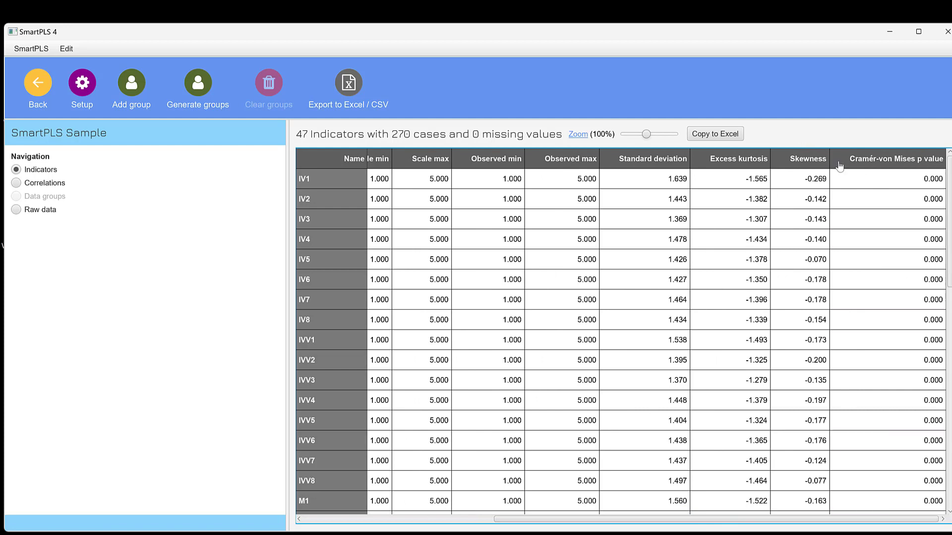
{"action": "mouse_move", "coordinate": [32, 219]}
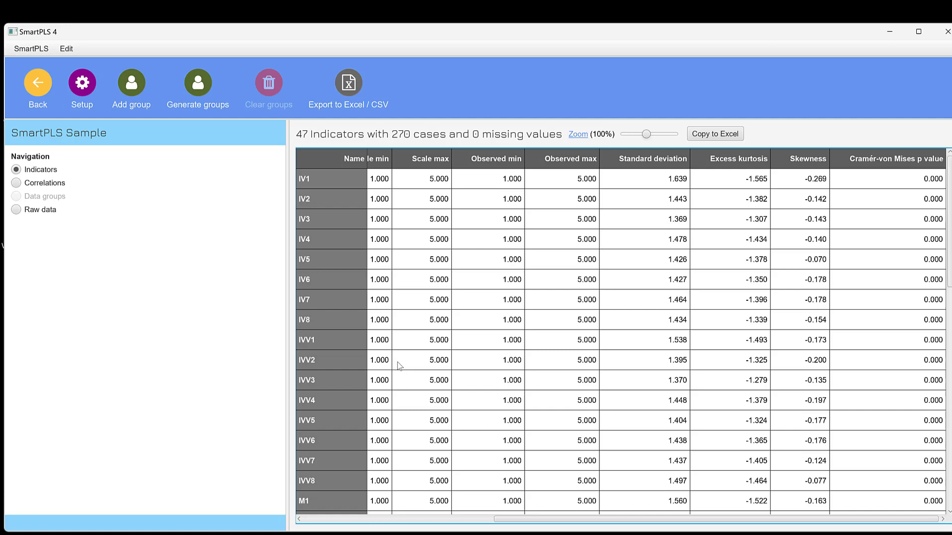
{"action": "left_click", "coordinate": [645, 399]}
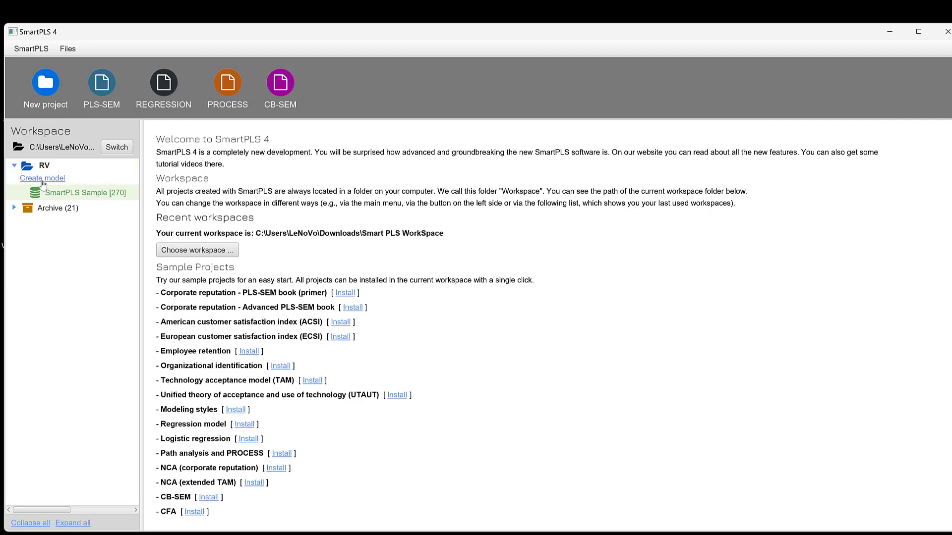
Create a PLS-SEM model named RV in the RV project.
{"action": "left_click", "coordinate": [42, 178]}
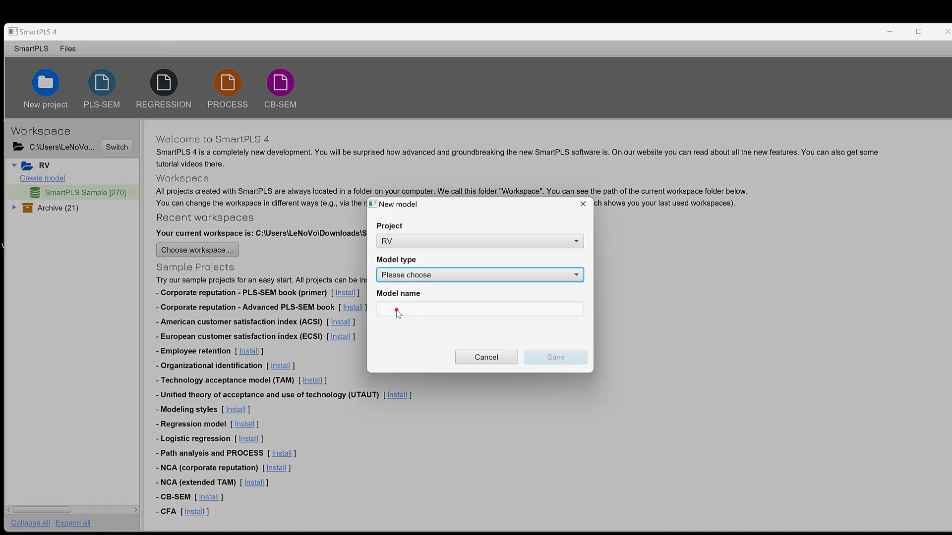
{"action": "left_click", "coordinate": [479, 274]}
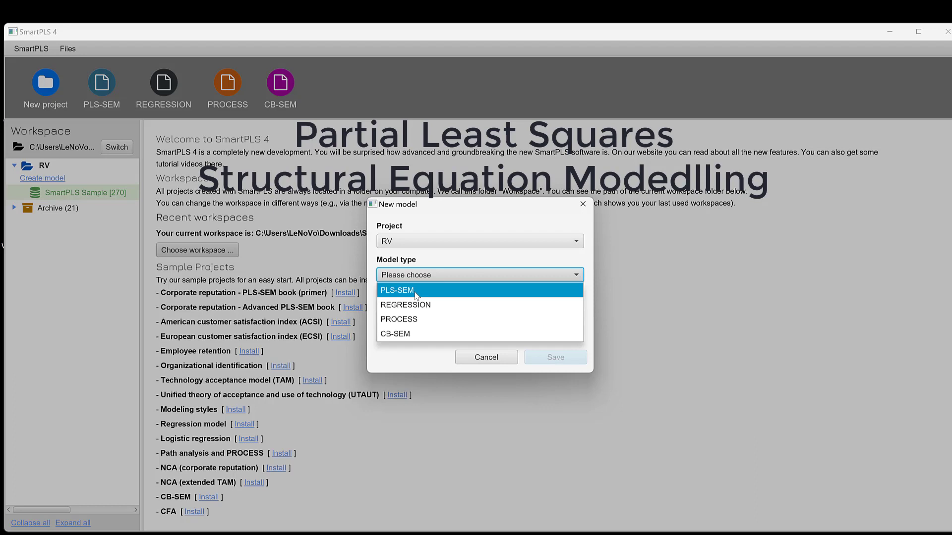
{"action": "left_click", "coordinate": [397, 290]}
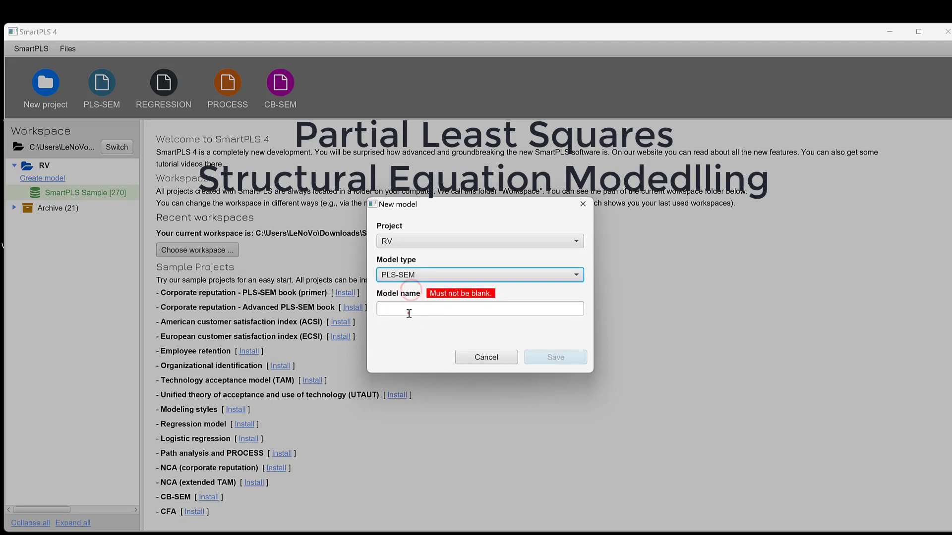
{"action": "left_click", "coordinate": [479, 308]}
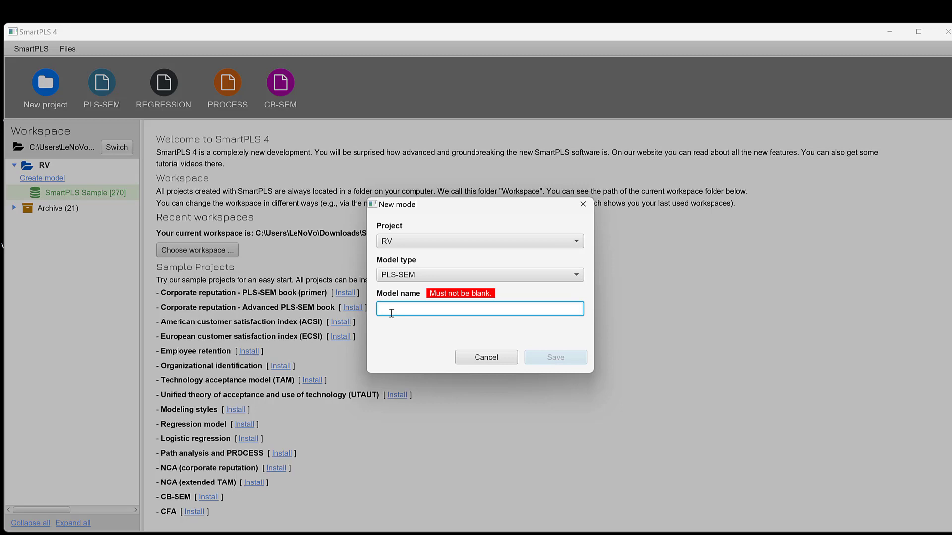
{"action": "type", "text": "RV"}
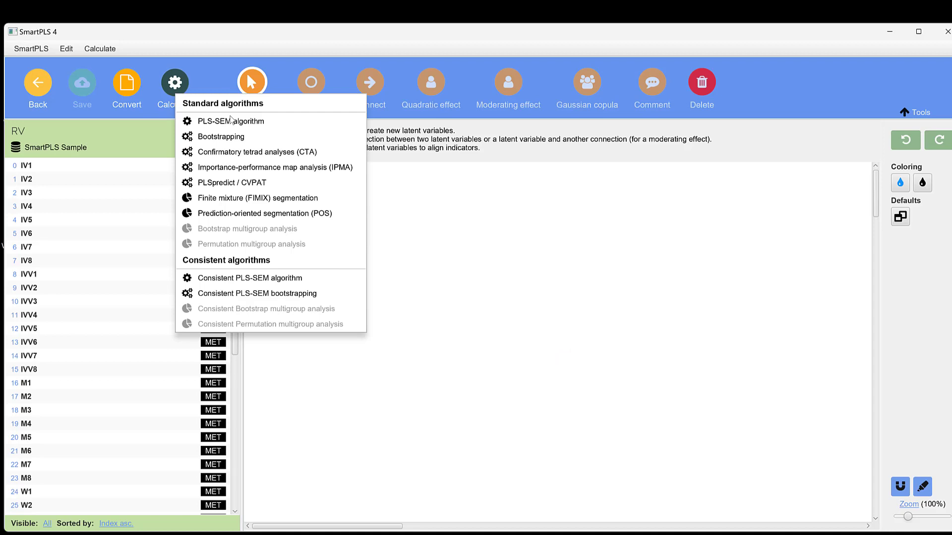
Build construct IV from indicators IV1–IV8 with the indicators aligned on its left.
{"action": "left_click", "coordinate": [27, 166]}
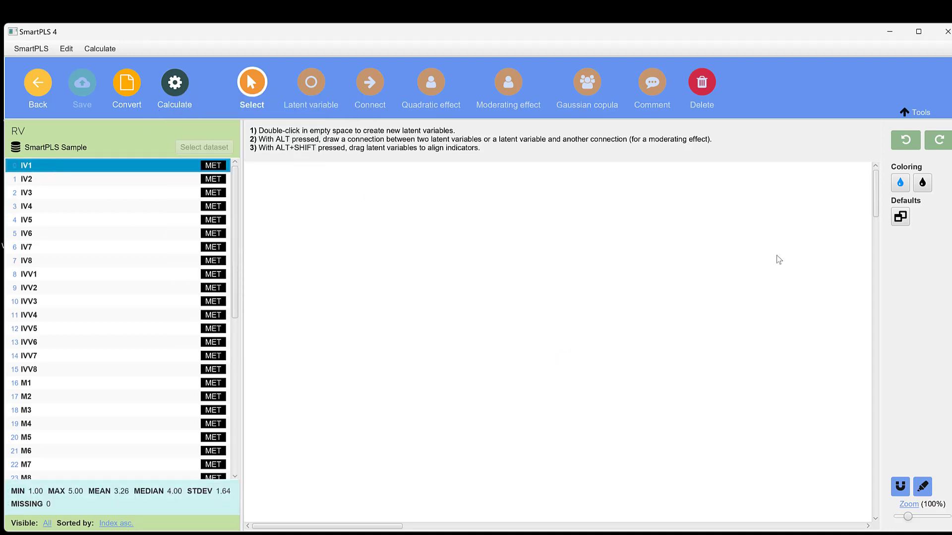
{"action": "mouse_move", "coordinate": [681, 465]}
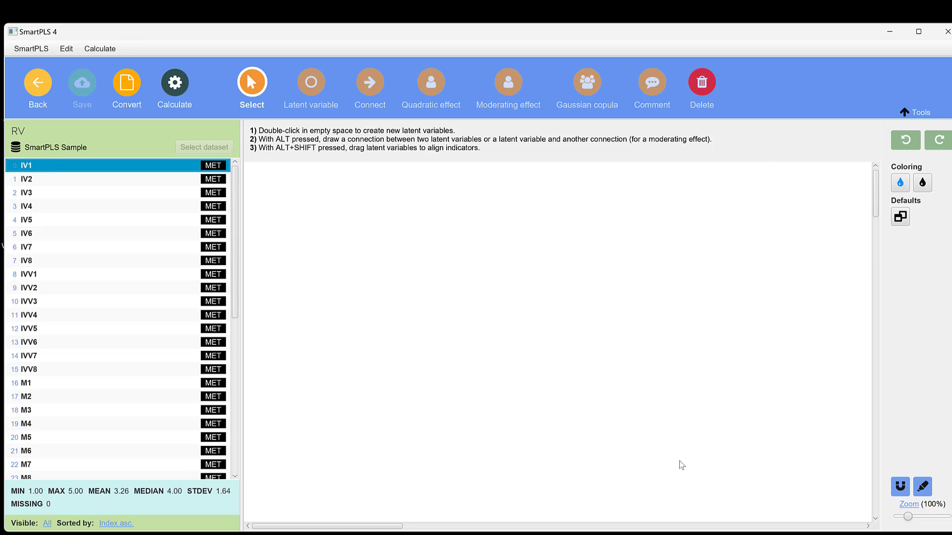
{"action": "mouse_move", "coordinate": [479, 240]}
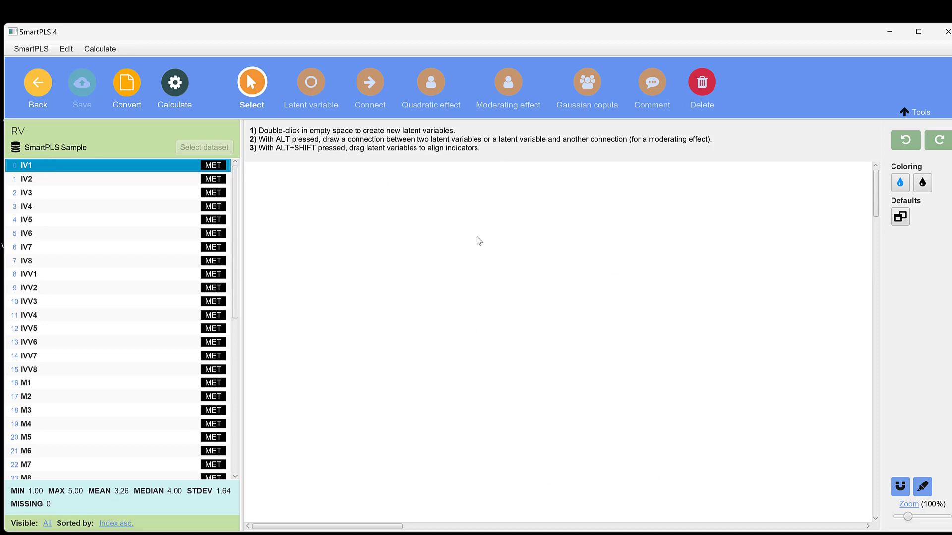
{"action": "mouse_move", "coordinate": [332, 284]}
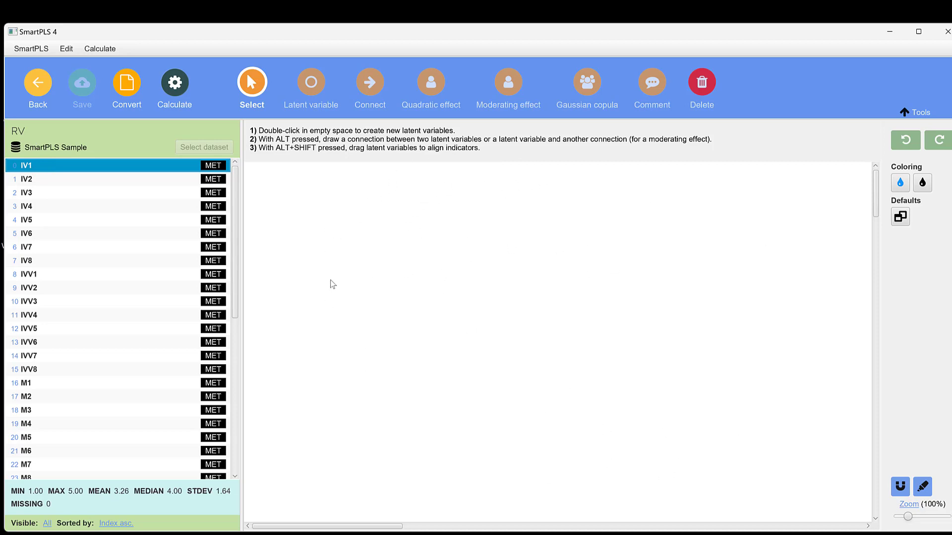
{"action": "mouse_move", "coordinate": [226, 241]}
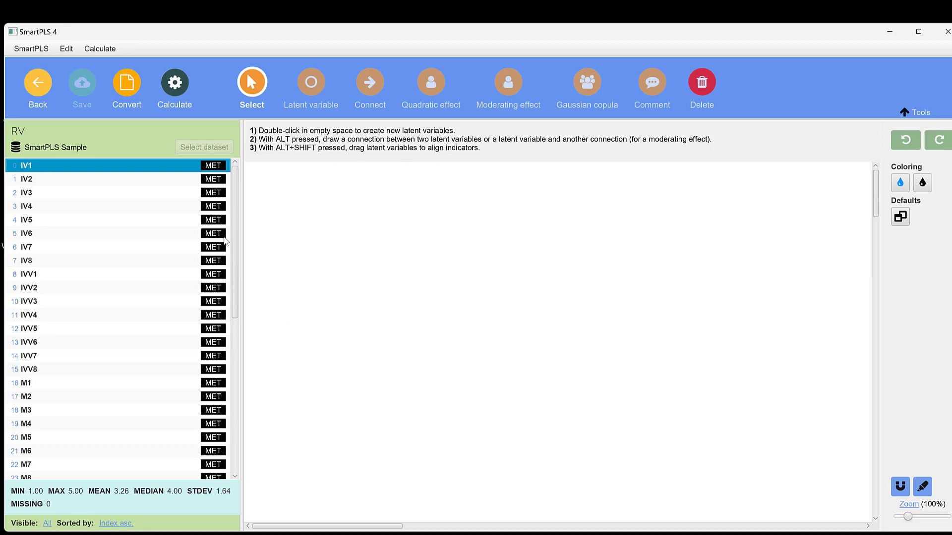
{"action": "mouse_move", "coordinate": [33, 185]}
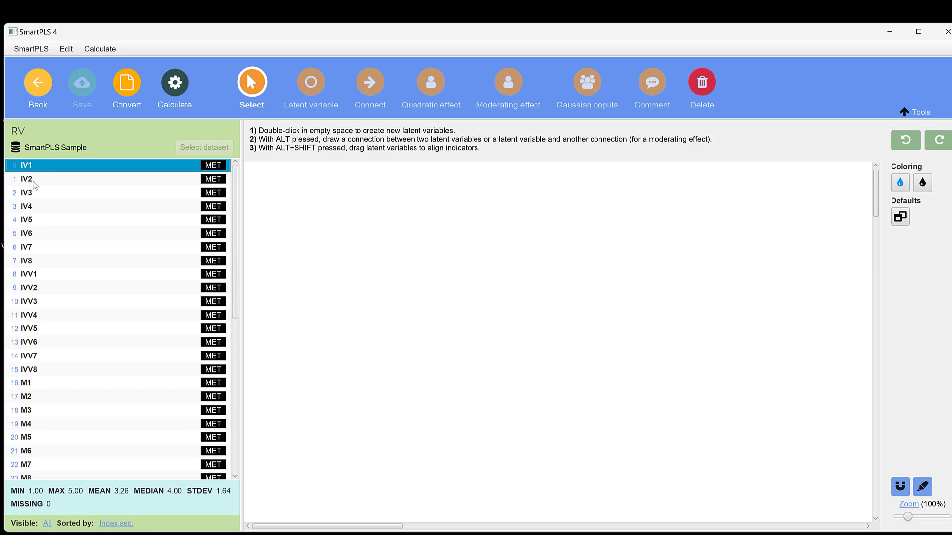
{"action": "left_click", "coordinate": [26, 178]}
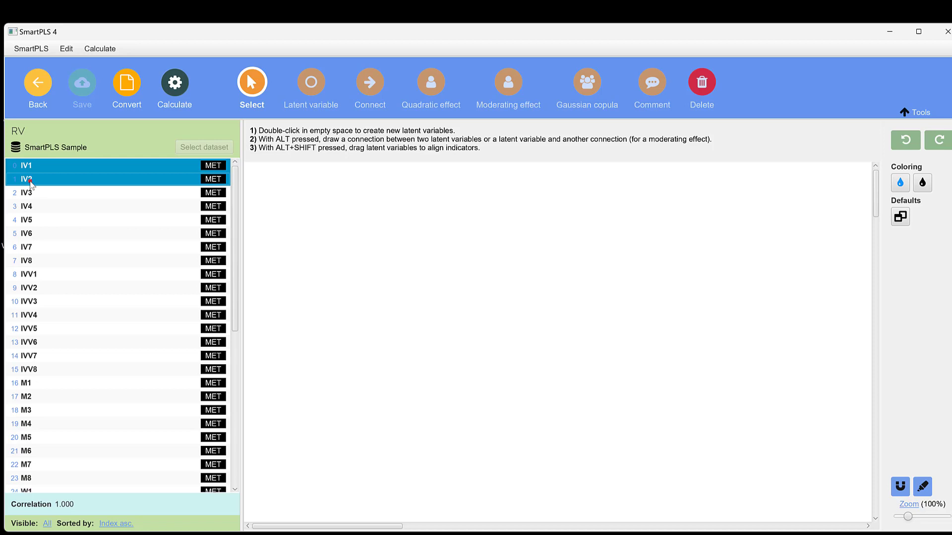
{"action": "left_click", "coordinate": [28, 206]}
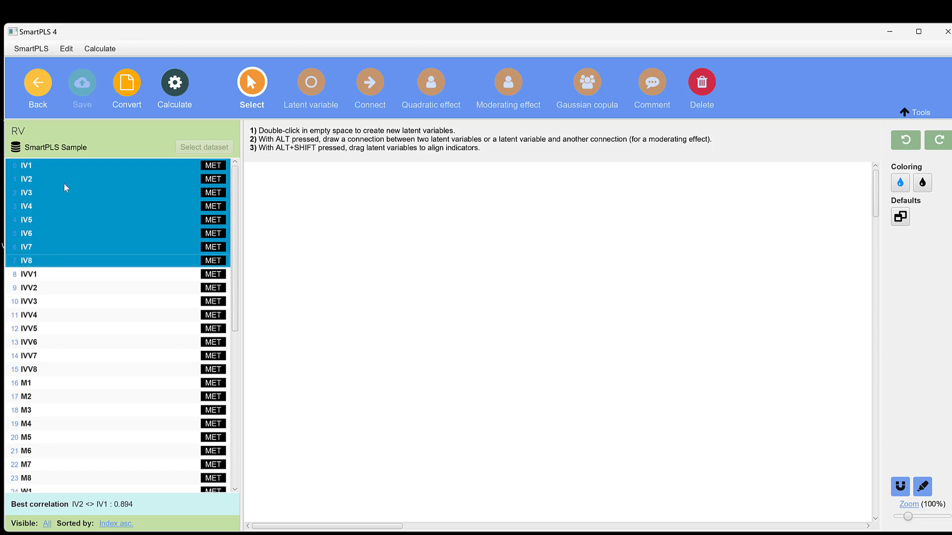
{"action": "mouse_move", "coordinate": [23, 207]}
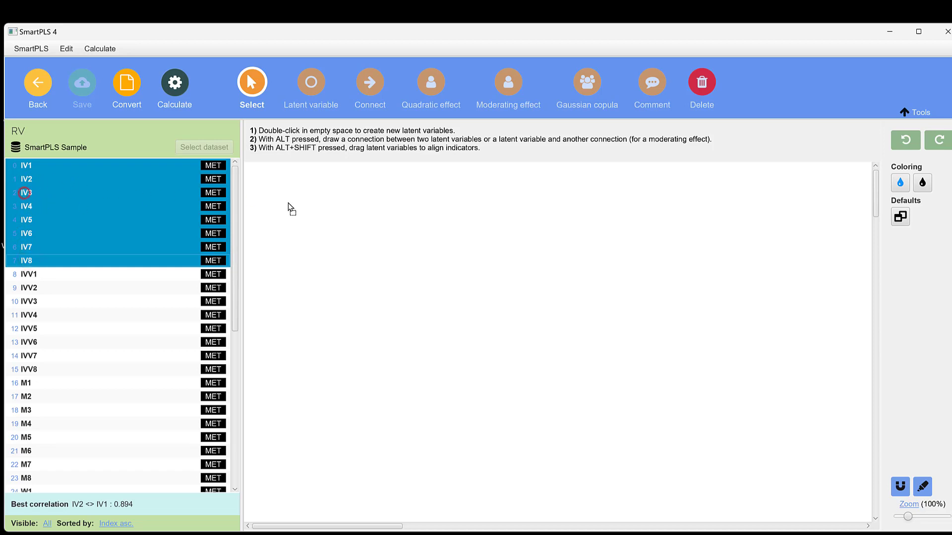
{"action": "double_click", "coordinate": [352, 254]}
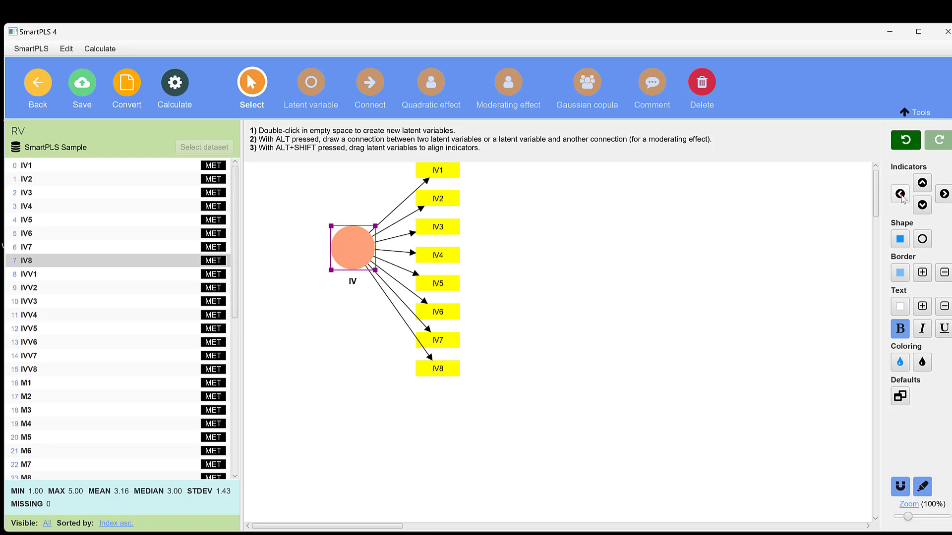
{"action": "left_click", "coordinate": [899, 194]}
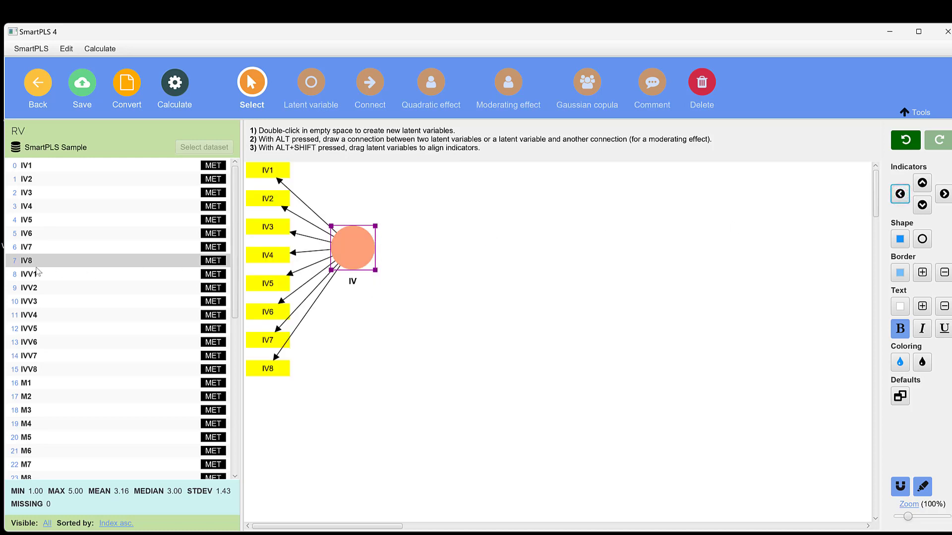
{"action": "mouse_move", "coordinate": [49, 247]}
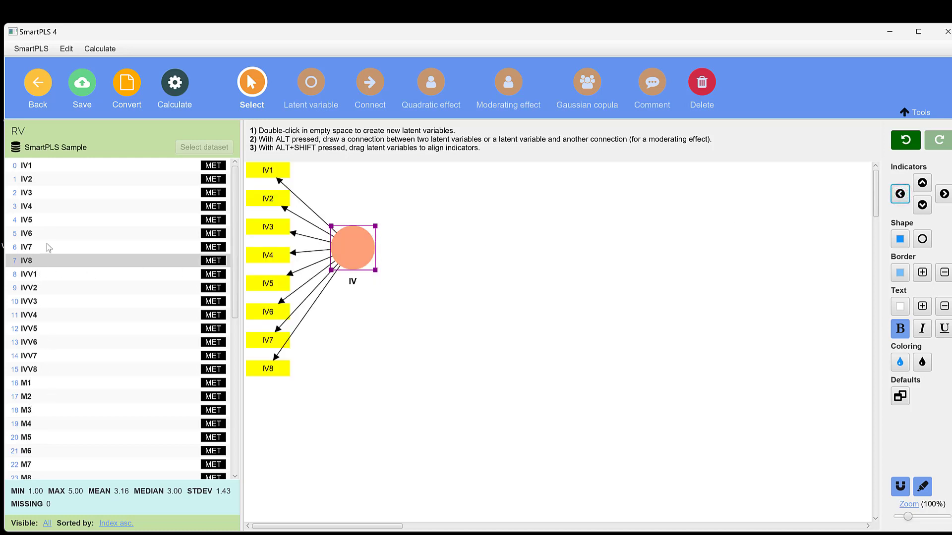
{"action": "scroll", "scroll_direction": "down", "scroll_amount": 3}
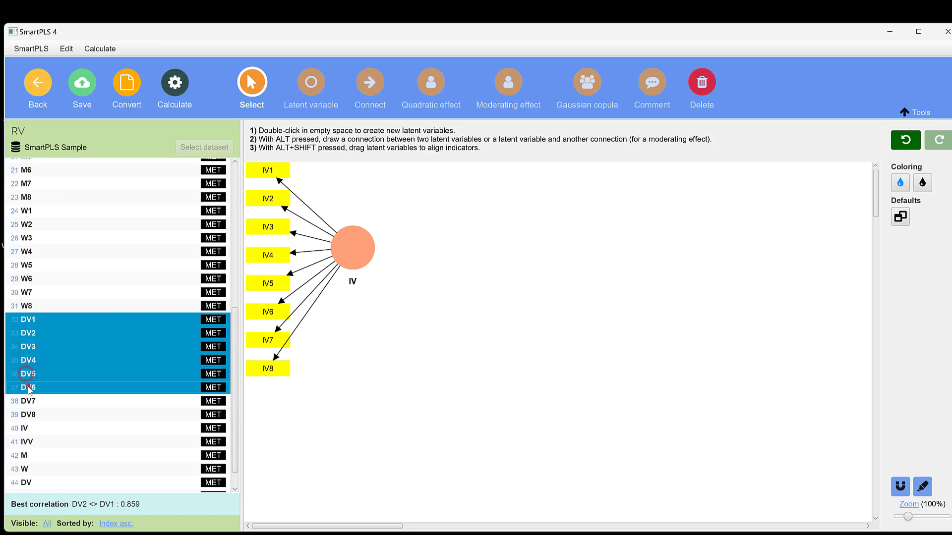
Build construct DV from indicators DV1–DV8 on the right side of the canvas.
{"action": "left_click", "coordinate": [28, 414]}
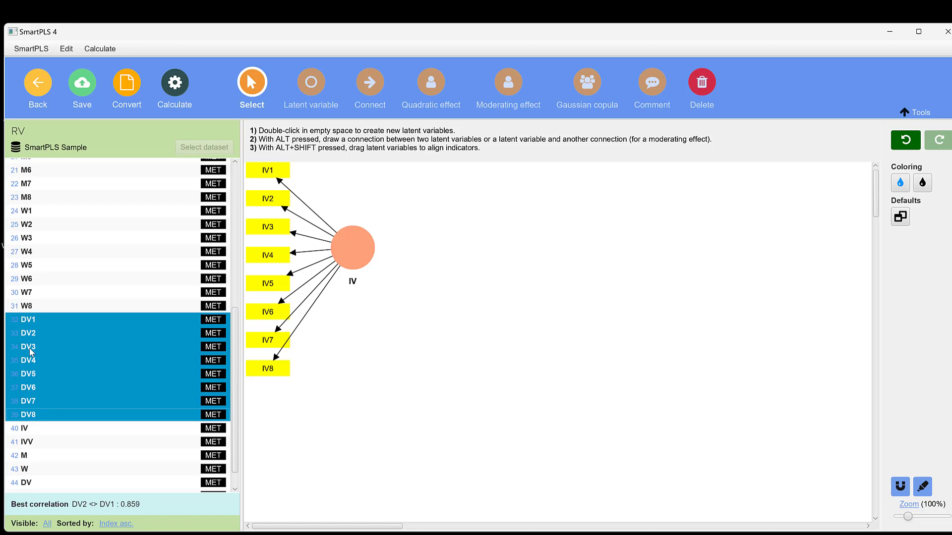
{"action": "mouse_move", "coordinate": [754, 260]}
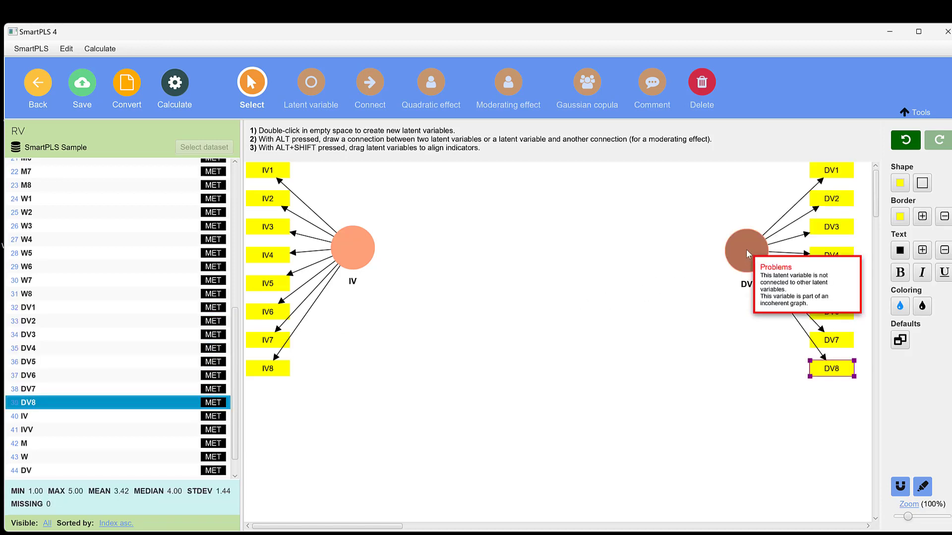
{"action": "mouse_move", "coordinate": [370, 82]}
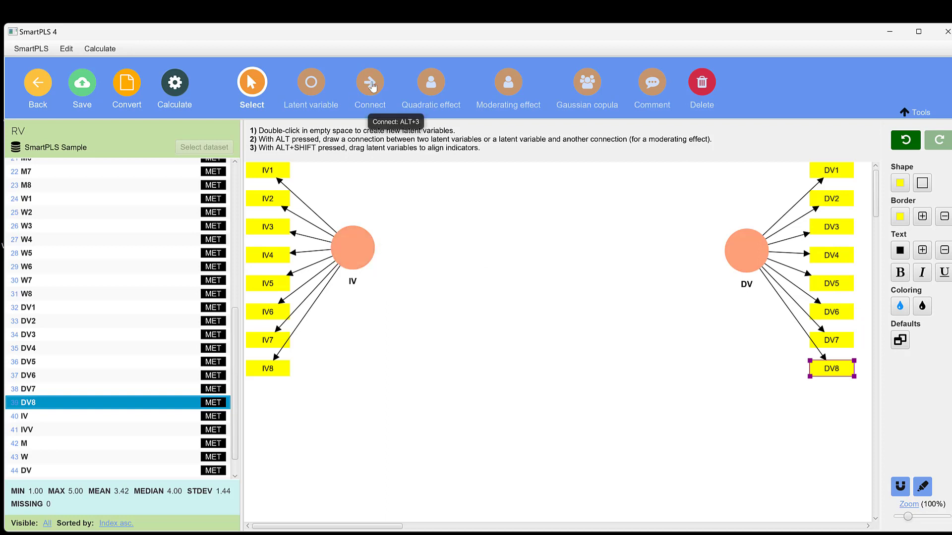
{"action": "mouse_move", "coordinate": [352, 90]}
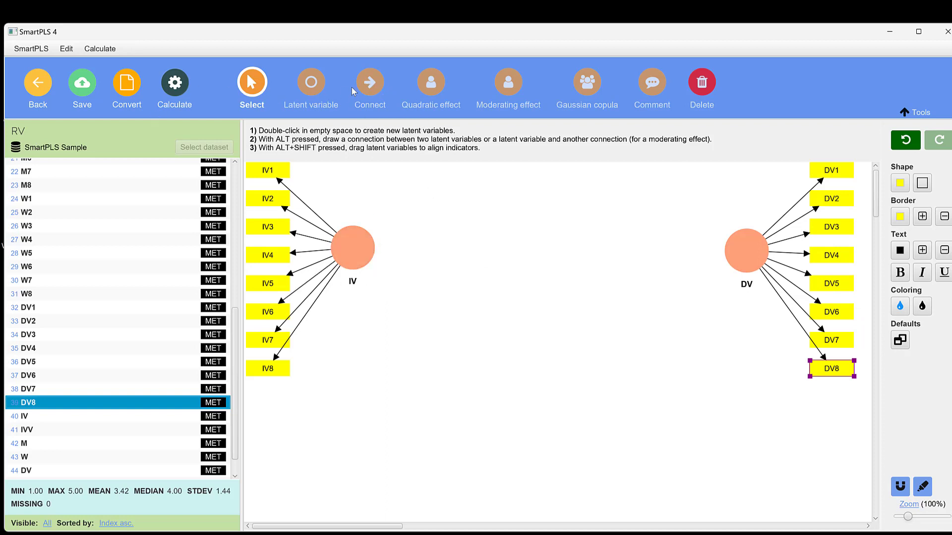
{"action": "left_click", "coordinate": [370, 82]}
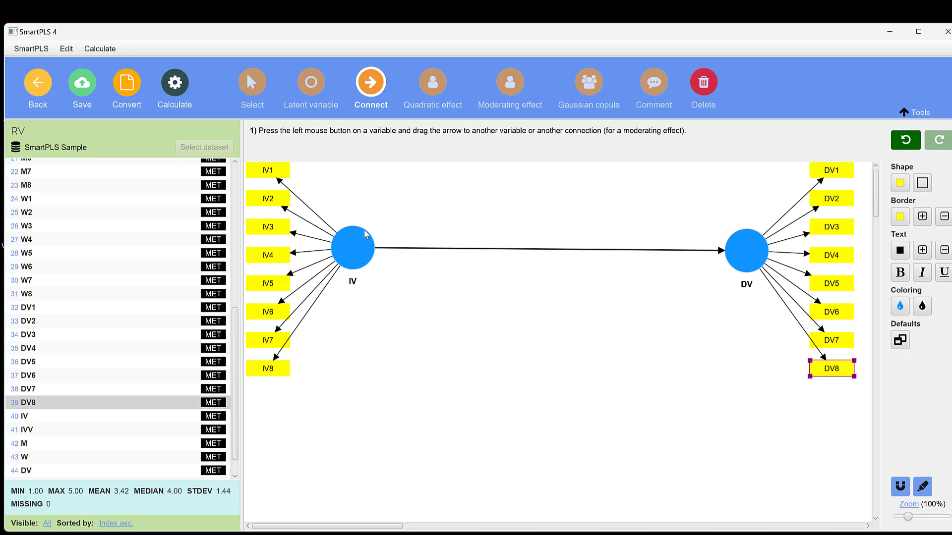
{"action": "mouse_move", "coordinate": [725, 260]}
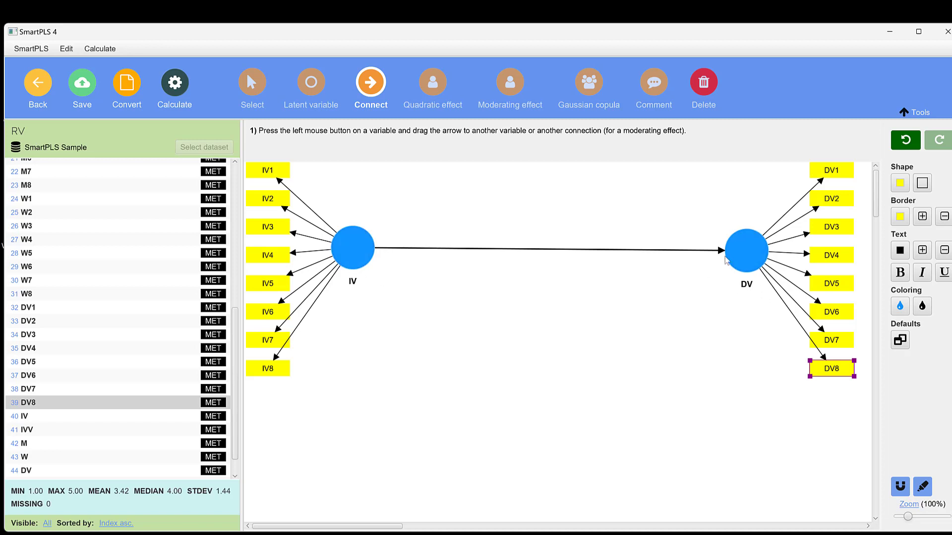
{"action": "mouse_move", "coordinate": [672, 244]}
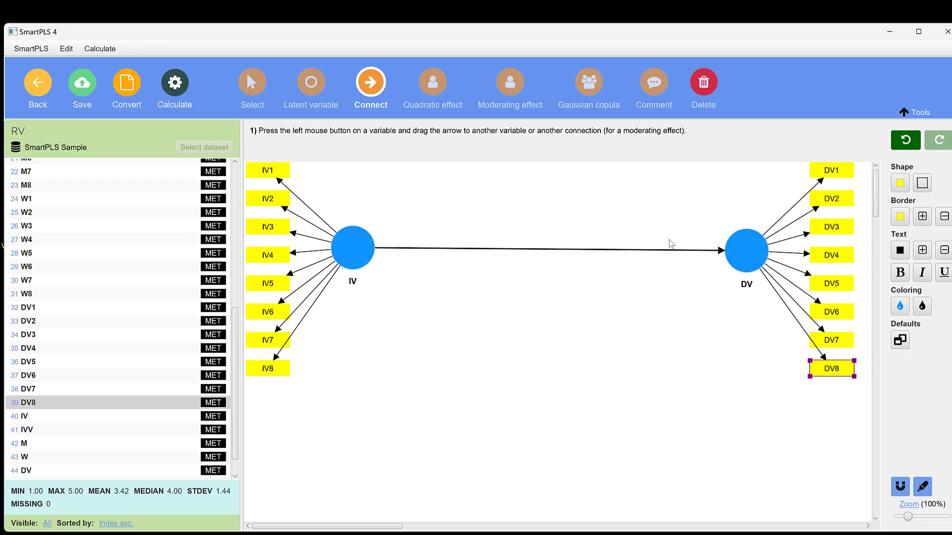
{"action": "mouse_move", "coordinate": [258, 406]}
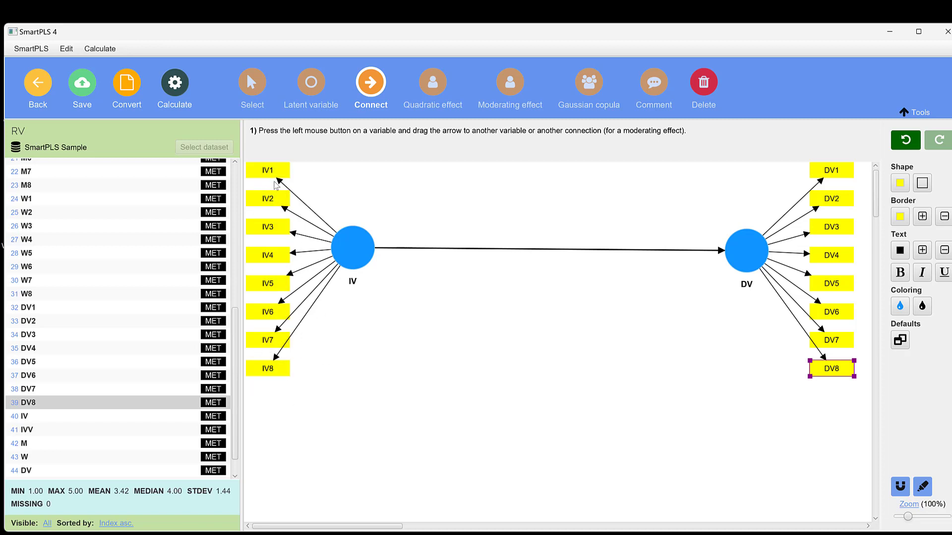
{"action": "mouse_move", "coordinate": [925, 266]}
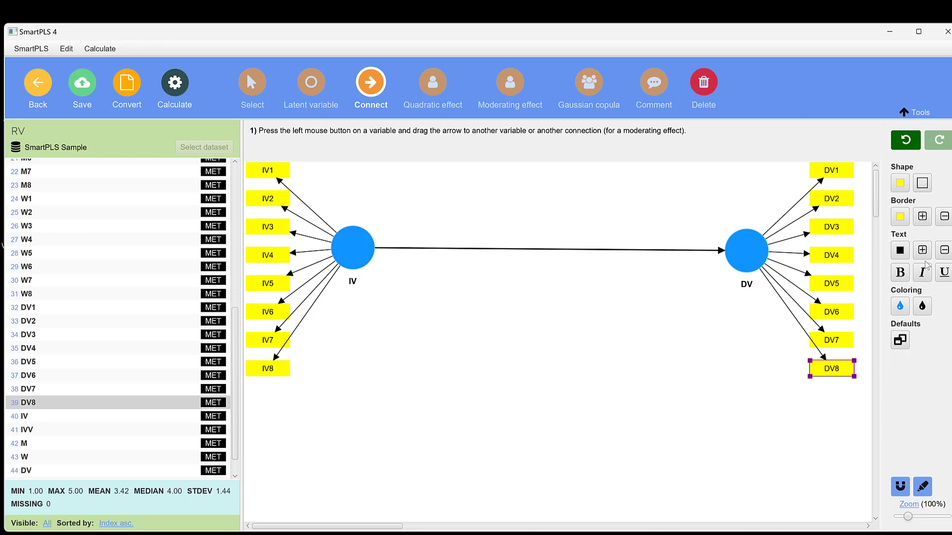
{"action": "mouse_move", "coordinate": [783, 254]}
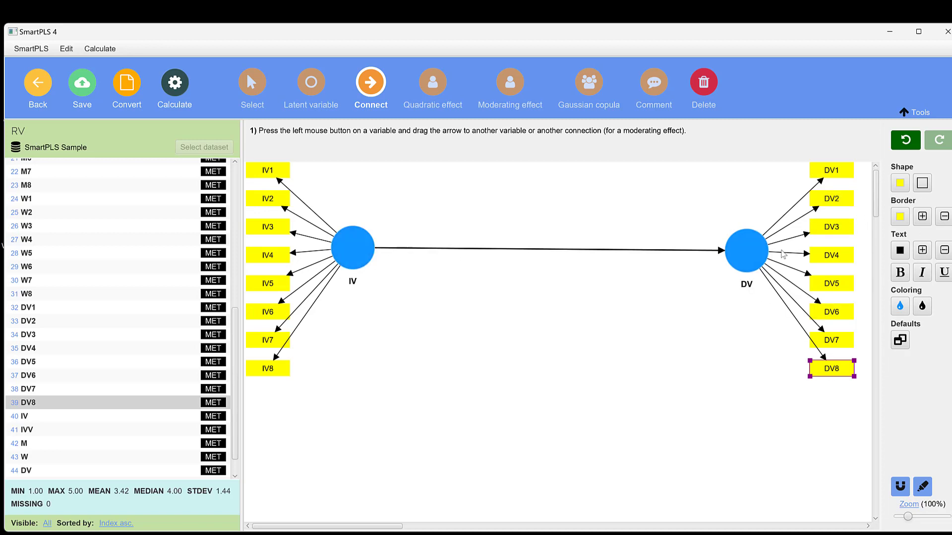
{"action": "mouse_move", "coordinate": [771, 268]}
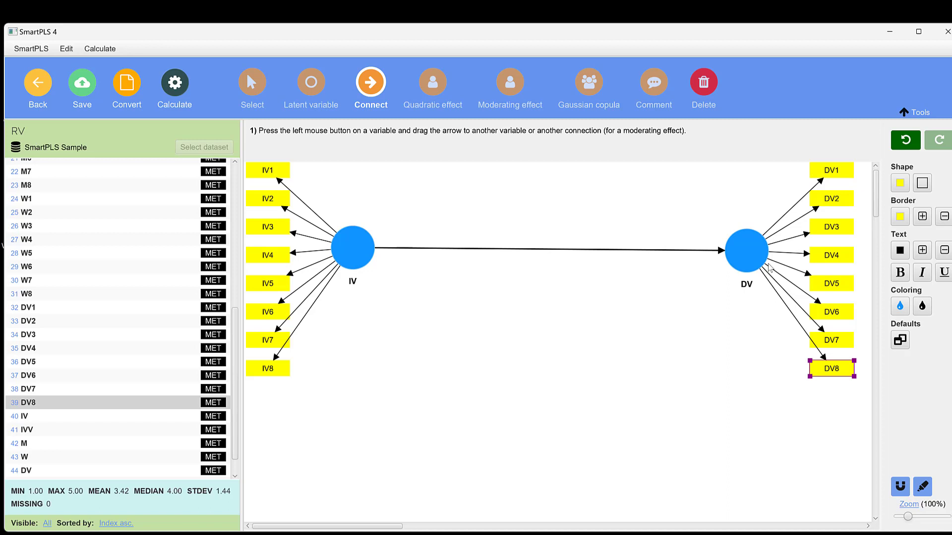
{"action": "mouse_move", "coordinate": [170, 136]}
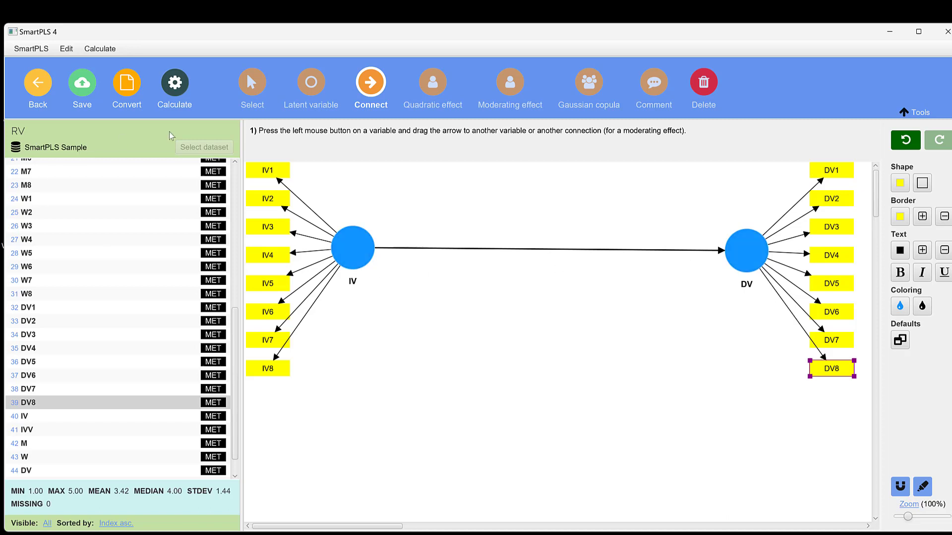
Bring up the Calculate menu of algorithms for the finished IV→DV model.
{"action": "left_click", "coordinate": [174, 80]}
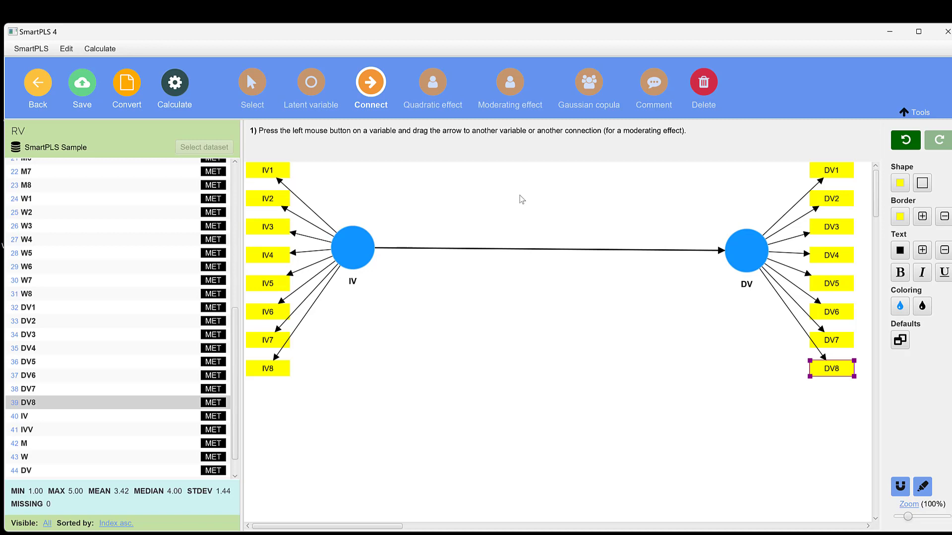
{"action": "mouse_move", "coordinate": [398, 218]}
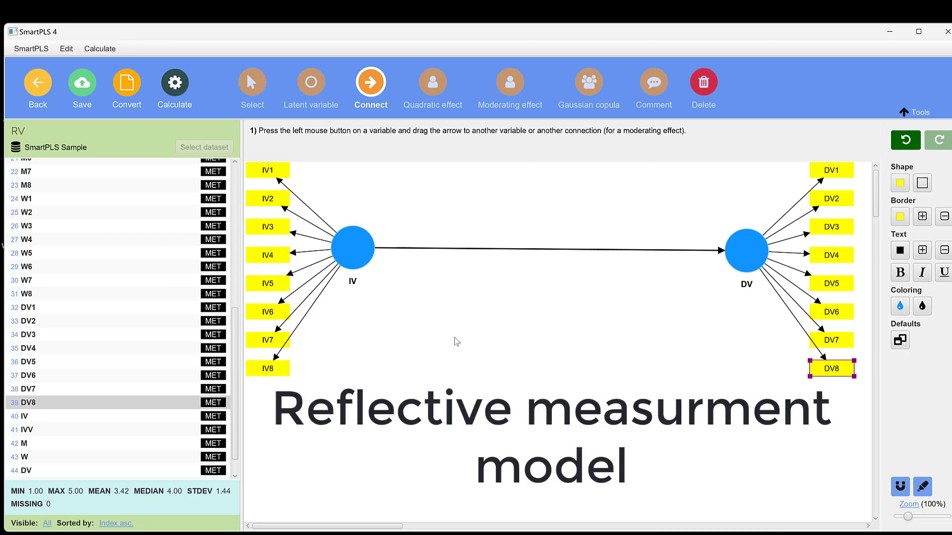
{"action": "mouse_move", "coordinate": [119, 147]}
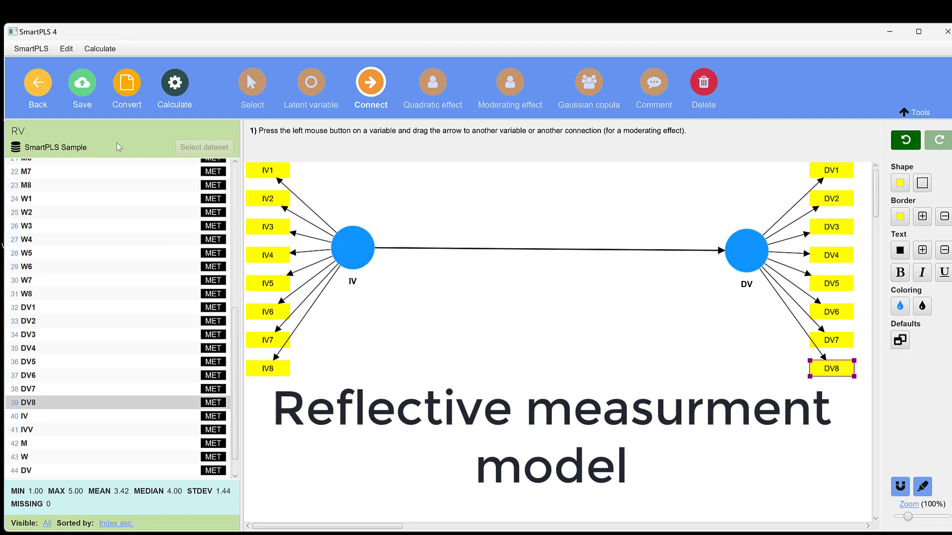
{"action": "left_click", "coordinate": [174, 81]}
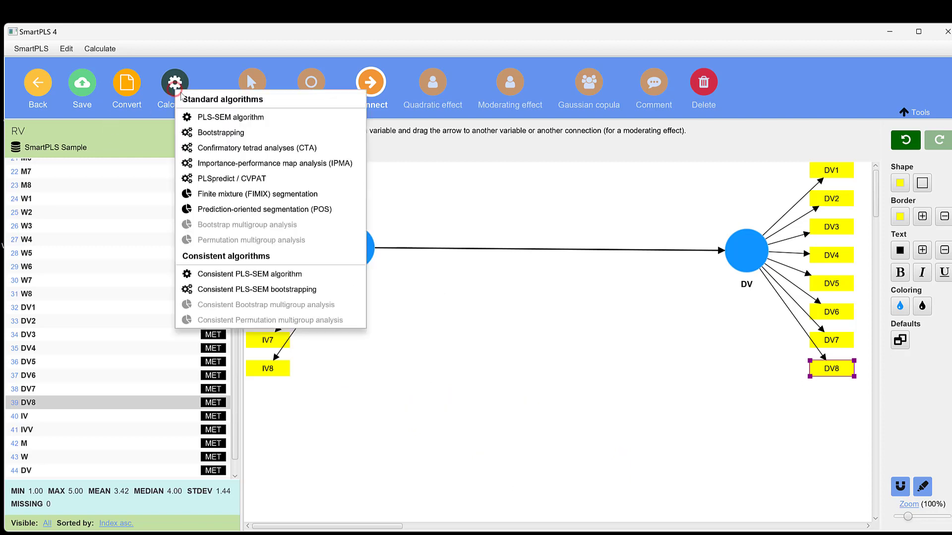
{"action": "mouse_move", "coordinate": [248, 273]}
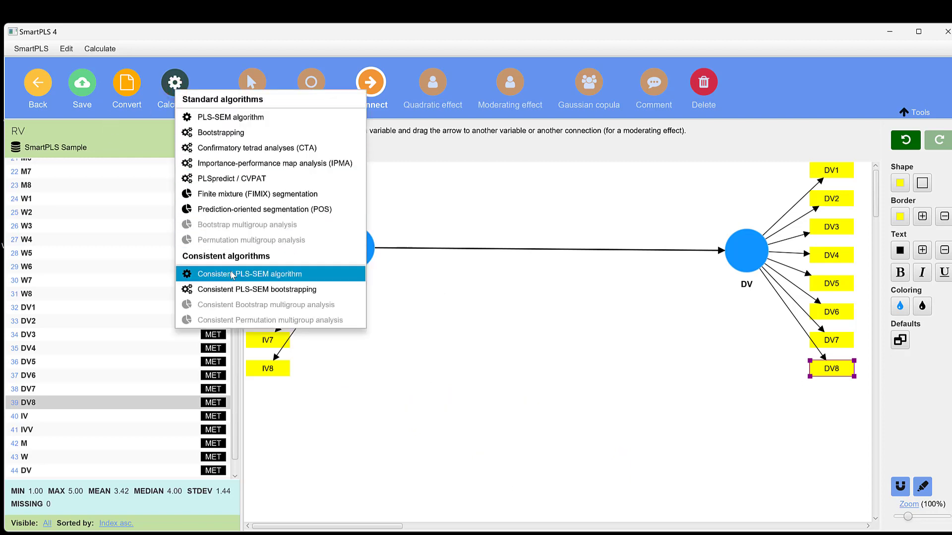
{"action": "mouse_move", "coordinate": [272, 273]}
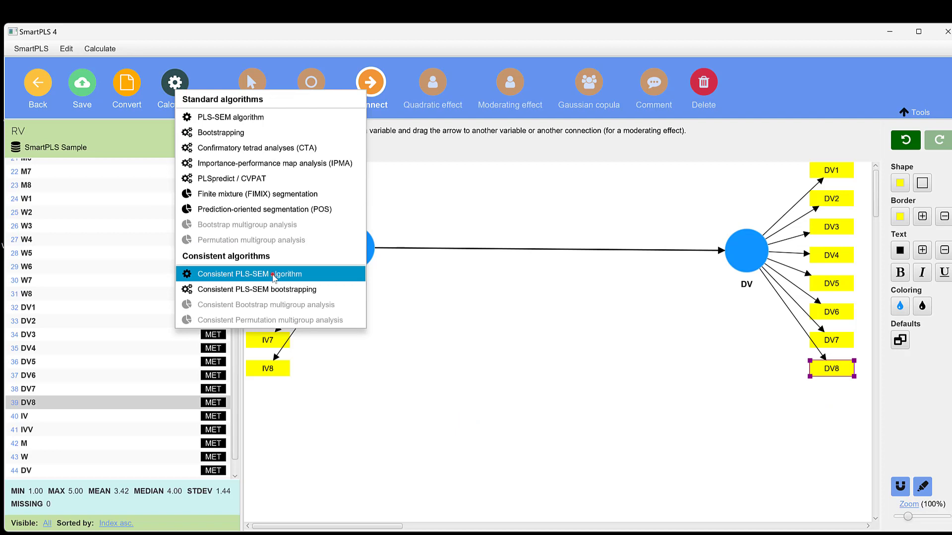
Run the consistent PLS-SEM algorithm with the factor weighting scheme and view its report.
{"action": "left_click", "coordinate": [249, 274]}
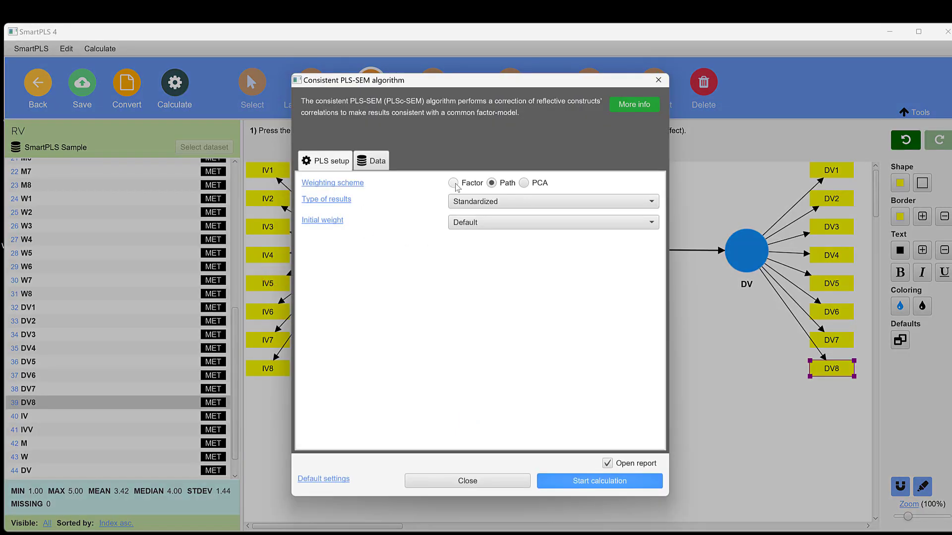
{"action": "left_click", "coordinate": [453, 182]}
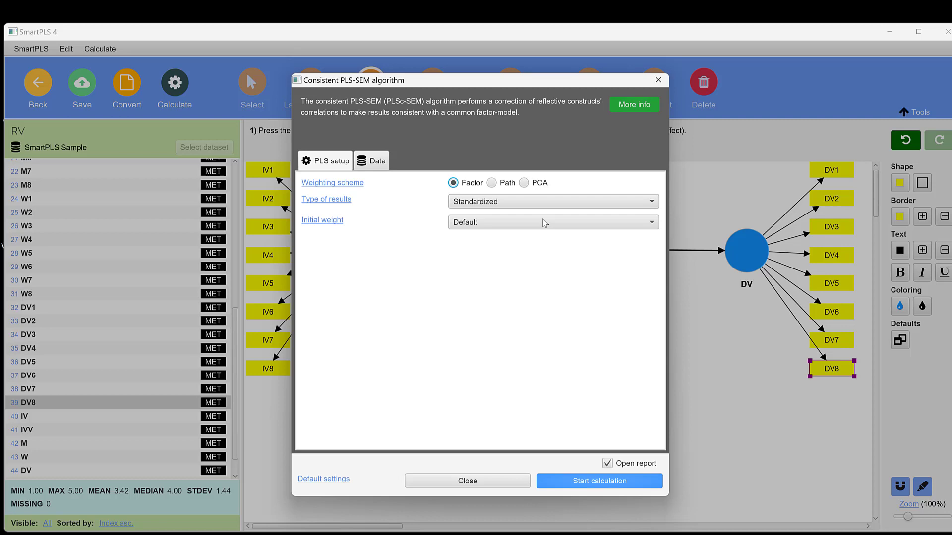
{"action": "left_click", "coordinate": [467, 481]}
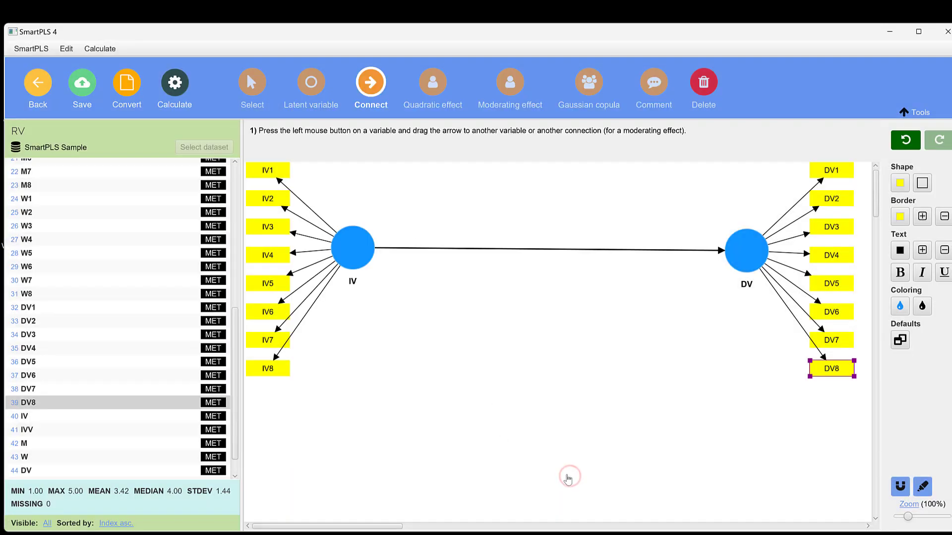
{"action": "left_click", "coordinate": [174, 85]}
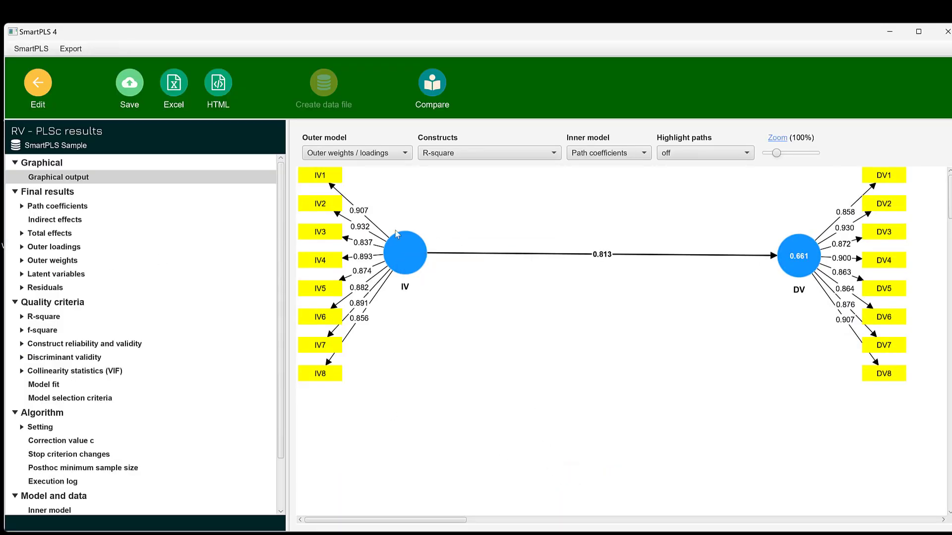
{"action": "mouse_move", "coordinate": [353, 255]}
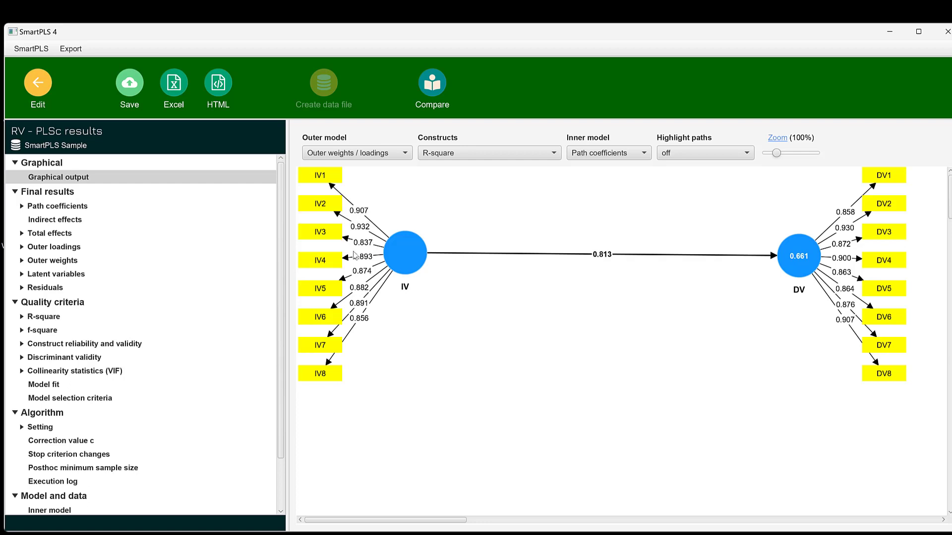
{"action": "mouse_move", "coordinate": [374, 264]}
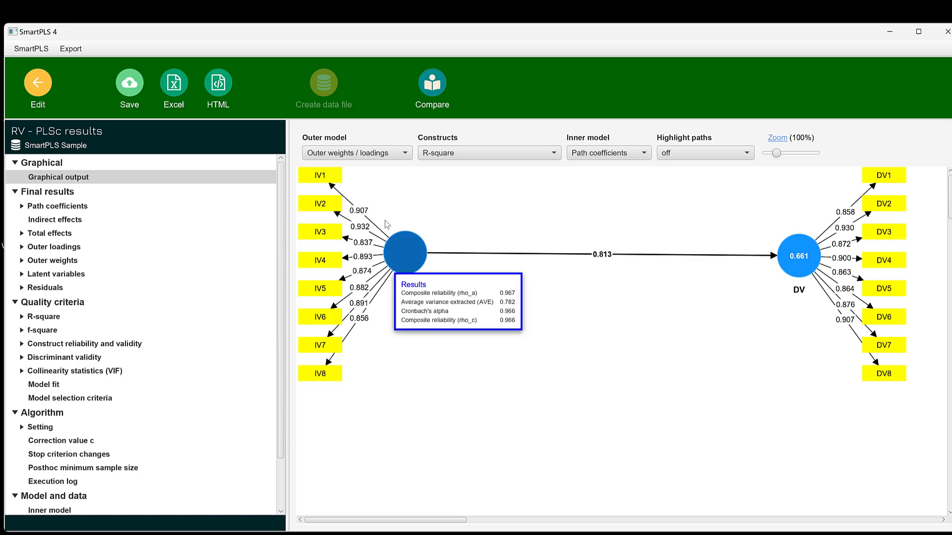
{"action": "mouse_move", "coordinate": [773, 300]}
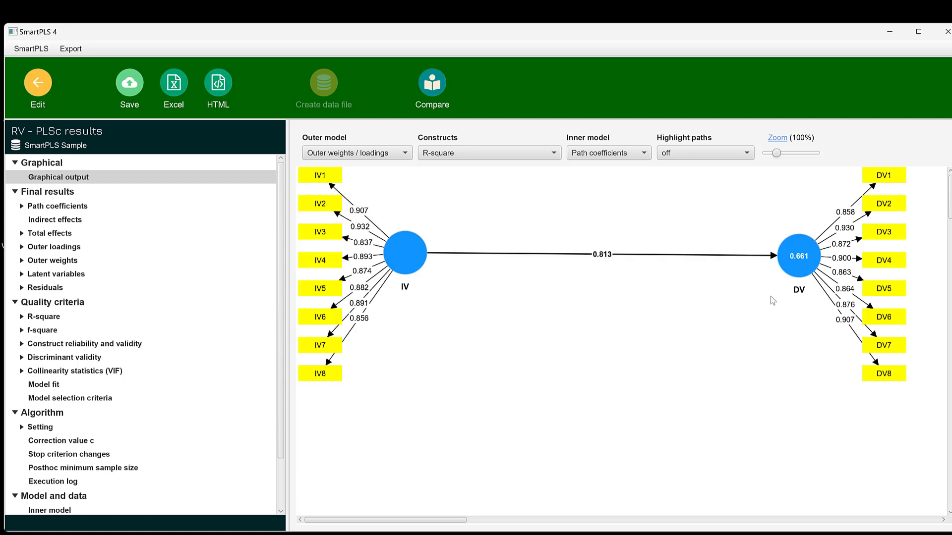
{"action": "mouse_move", "coordinate": [838, 331]}
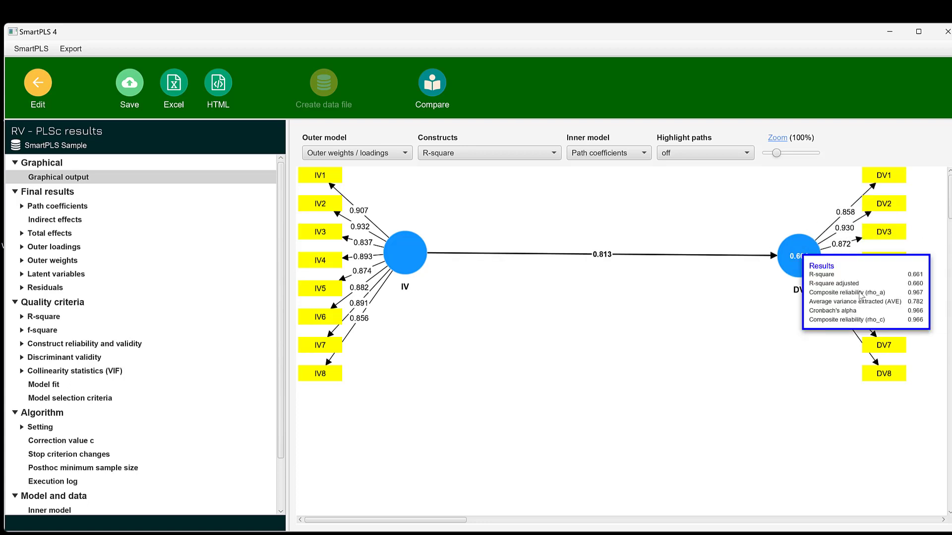
{"action": "mouse_move", "coordinate": [528, 296]}
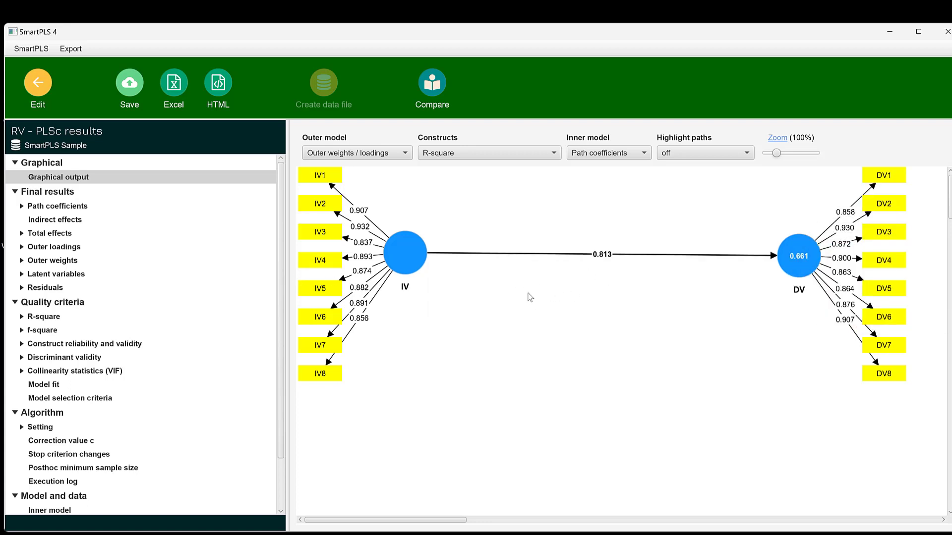
{"action": "mouse_move", "coordinate": [8, 320]}
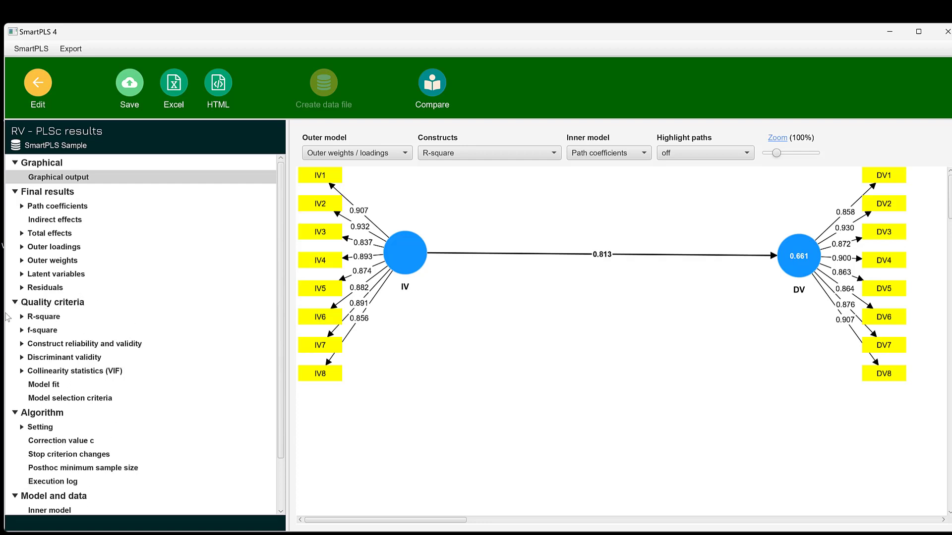
{"action": "mouse_move", "coordinate": [23, 347]}
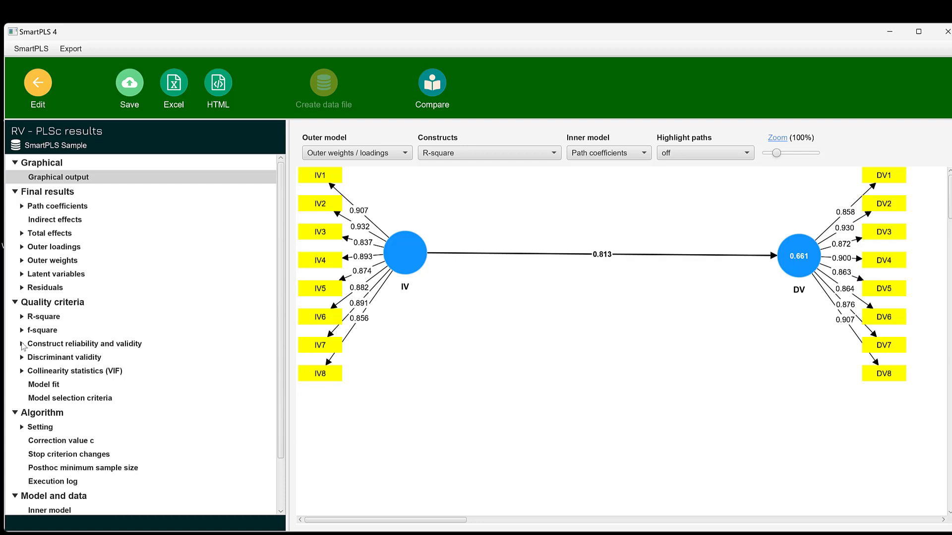
Show the reliability and validity overview with DV's Cronbach's alpha of 0.966 highlighted.
{"action": "left_click", "coordinate": [20, 344]}
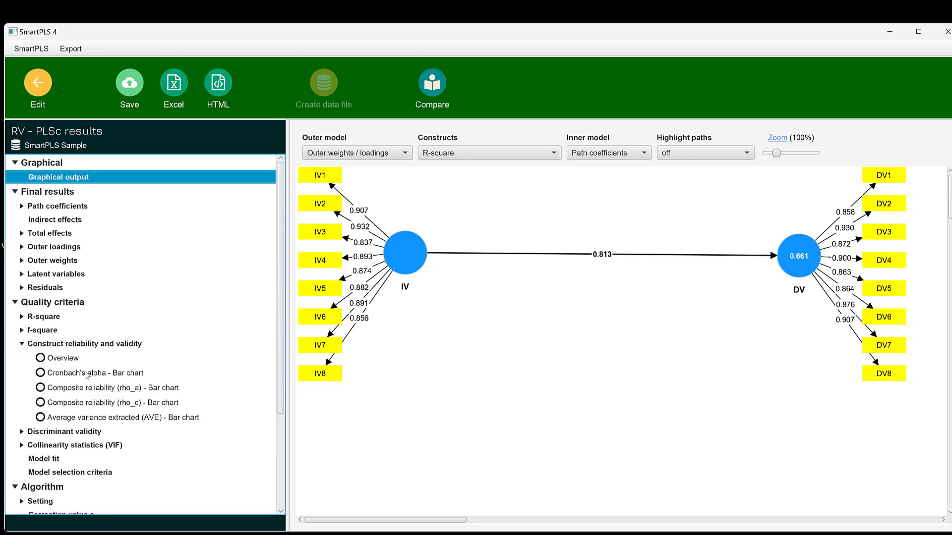
{"action": "left_click", "coordinate": [61, 357]}
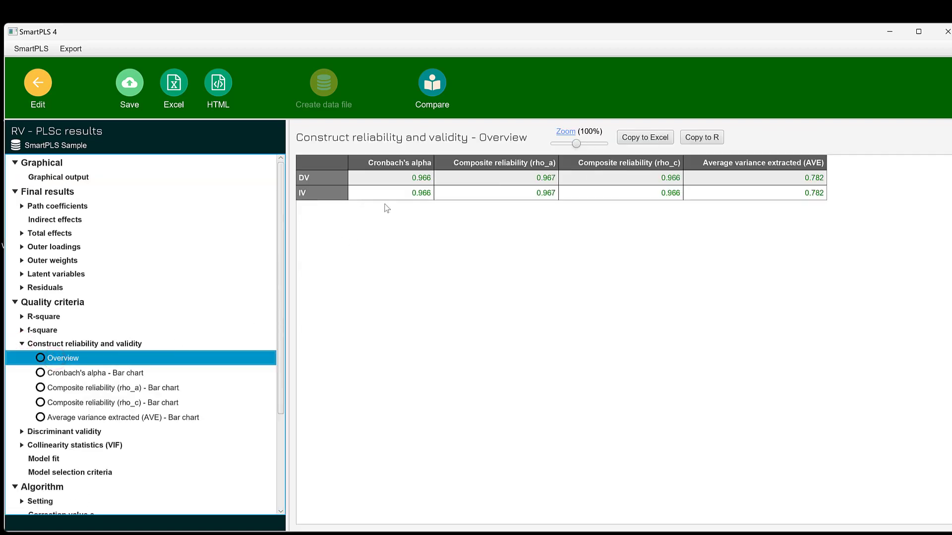
{"action": "left_click", "coordinate": [391, 177]}
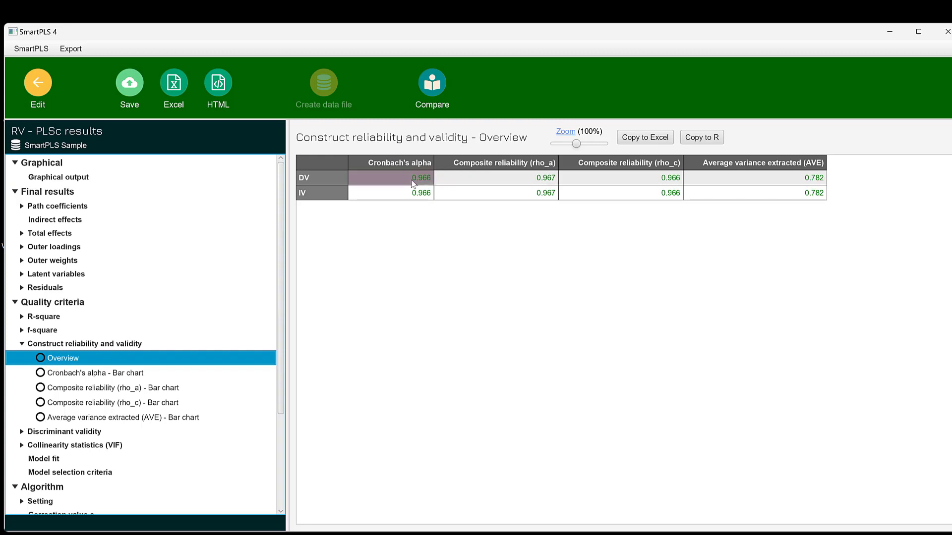
{"action": "mouse_move", "coordinate": [424, 187]}
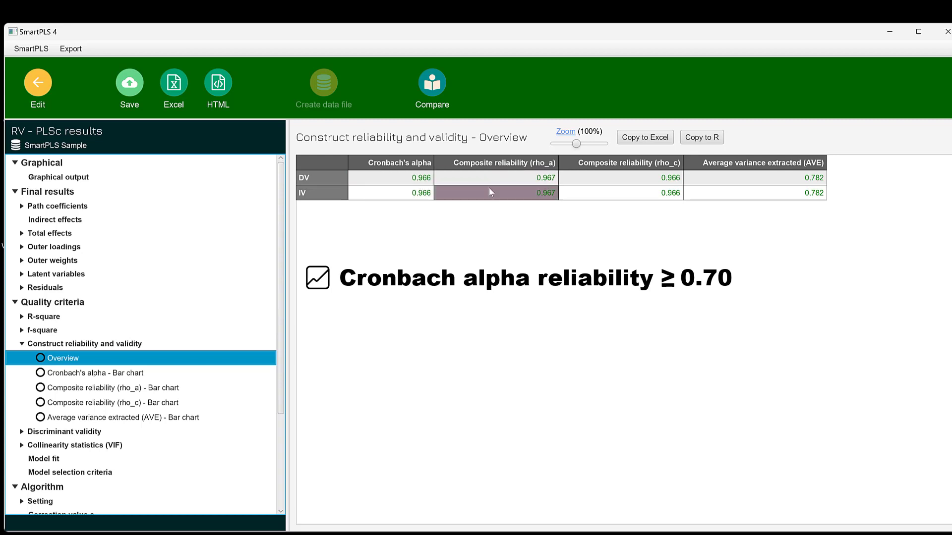
{"action": "mouse_move", "coordinate": [401, 190]}
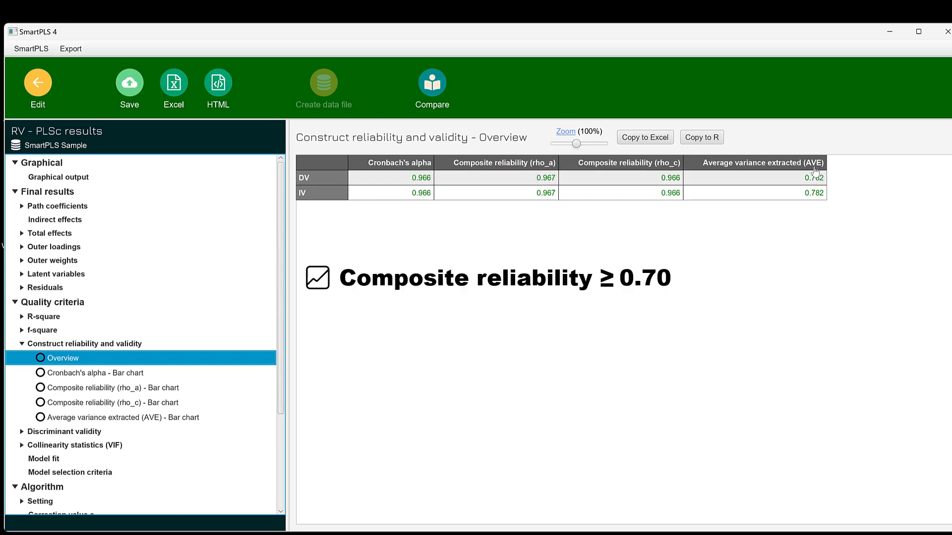
{"action": "mouse_move", "coordinate": [779, 270]}
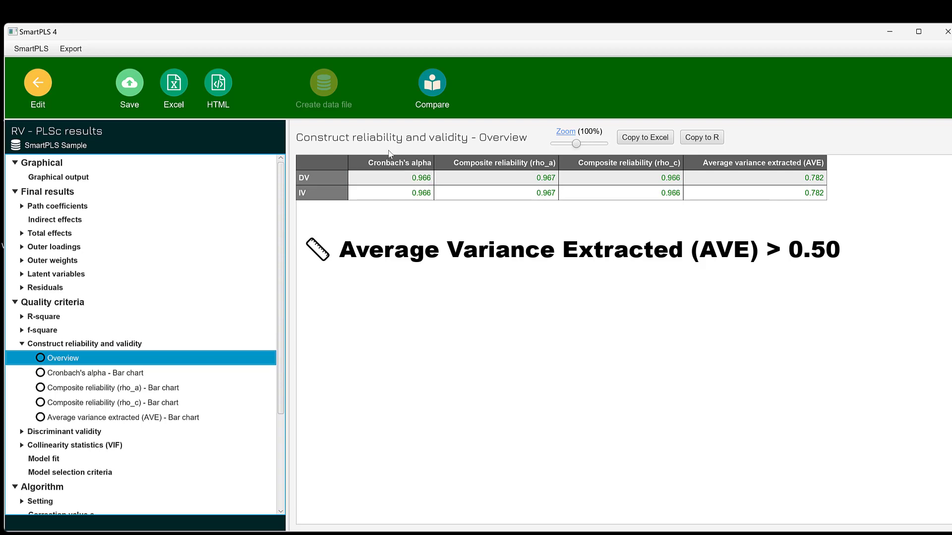
{"action": "mouse_move", "coordinate": [367, 161]}
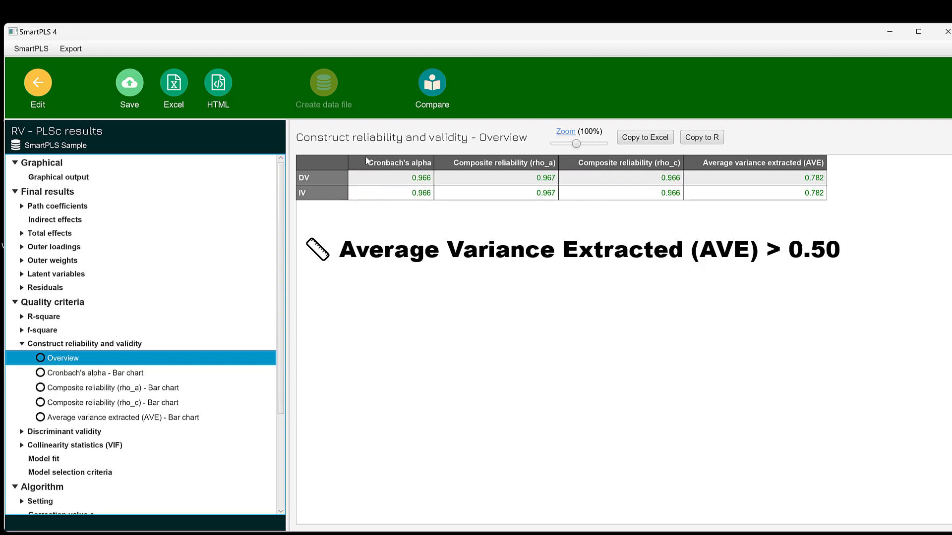
{"action": "mouse_move", "coordinate": [88, 394]}
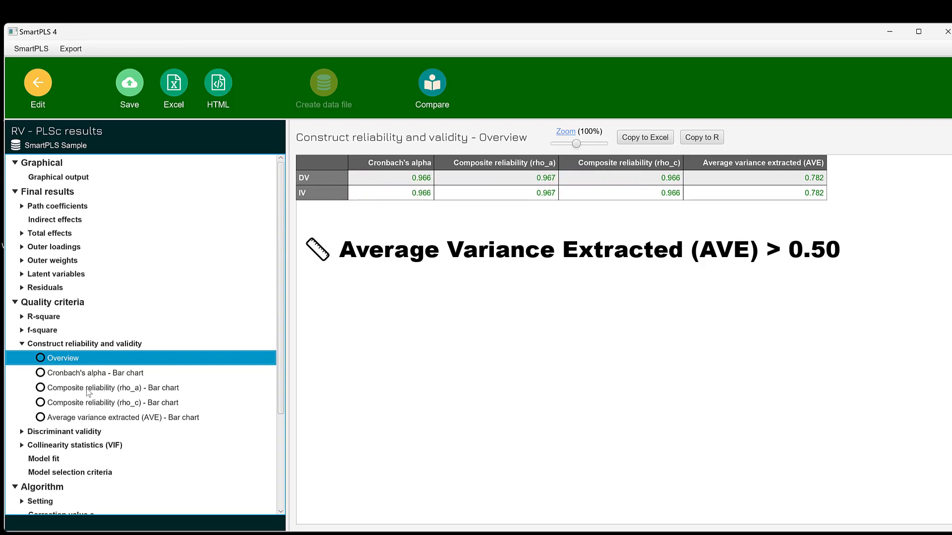
{"action": "mouse_move", "coordinate": [91, 417]}
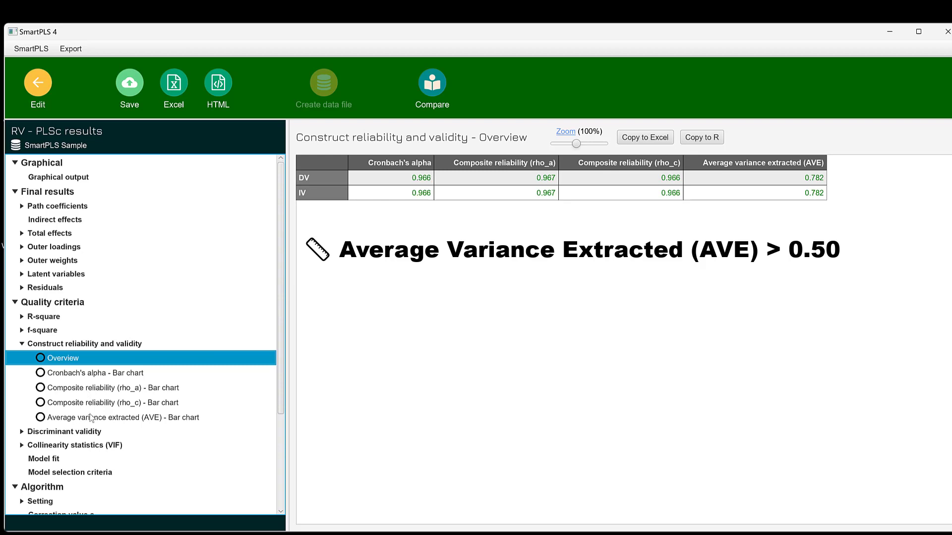
{"action": "mouse_move", "coordinate": [189, 401]}
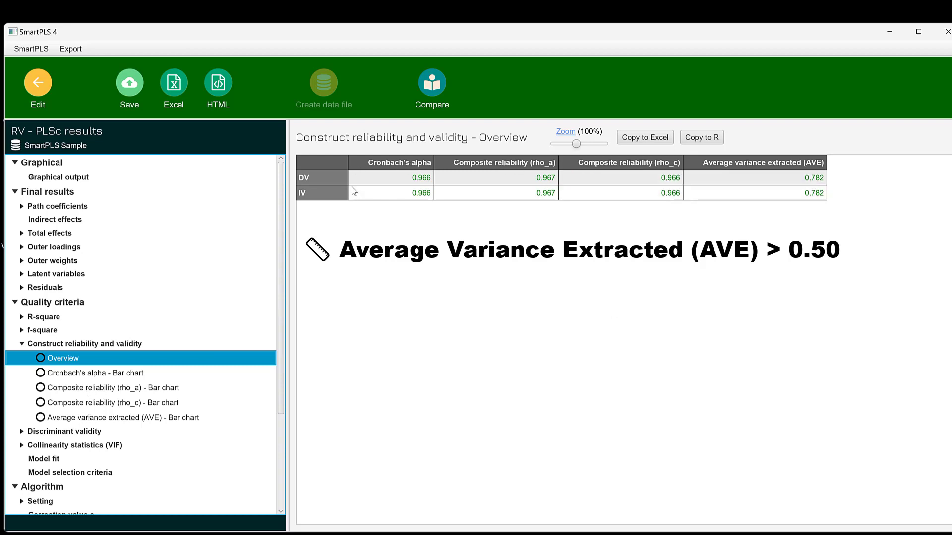
{"action": "mouse_move", "coordinate": [762, 171]}
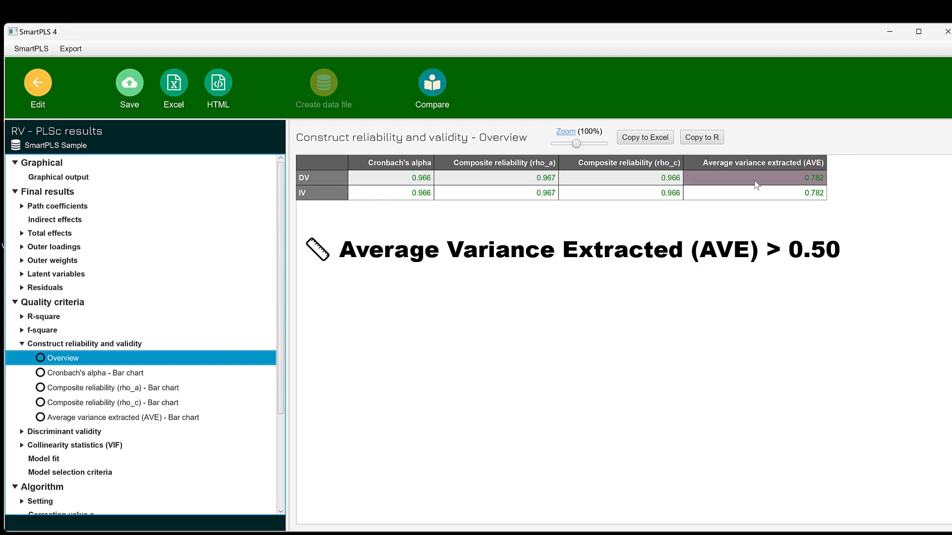
{"action": "mouse_move", "coordinate": [813, 195]}
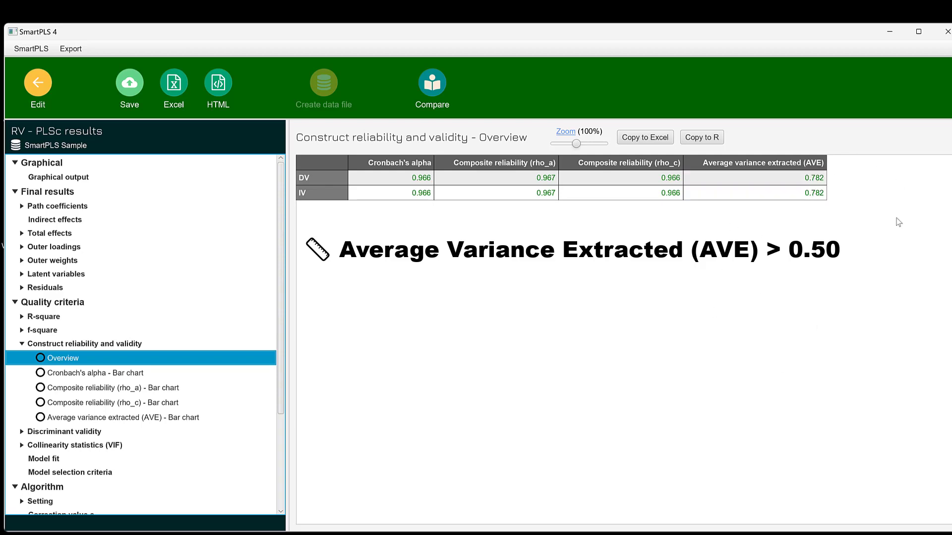
{"action": "mouse_move", "coordinate": [723, 278]}
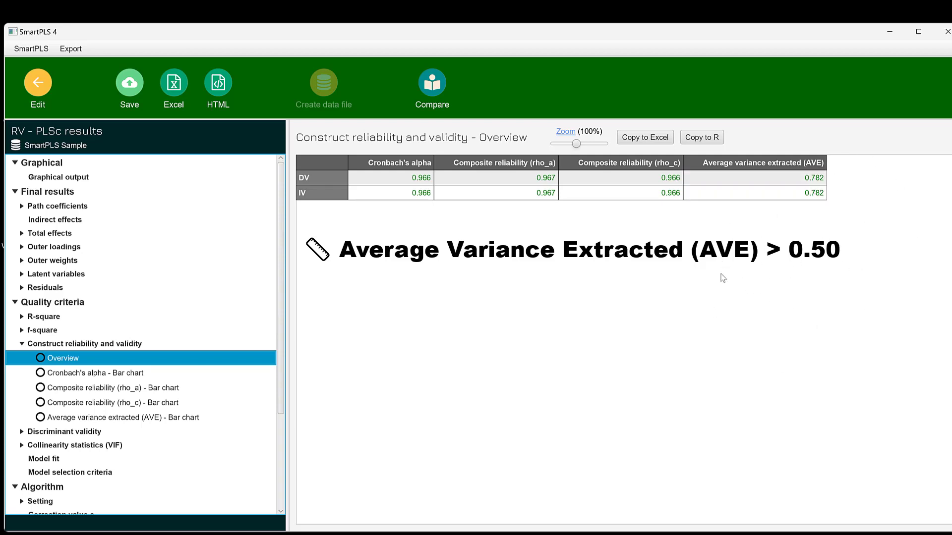
{"action": "mouse_move", "coordinate": [772, 231]}
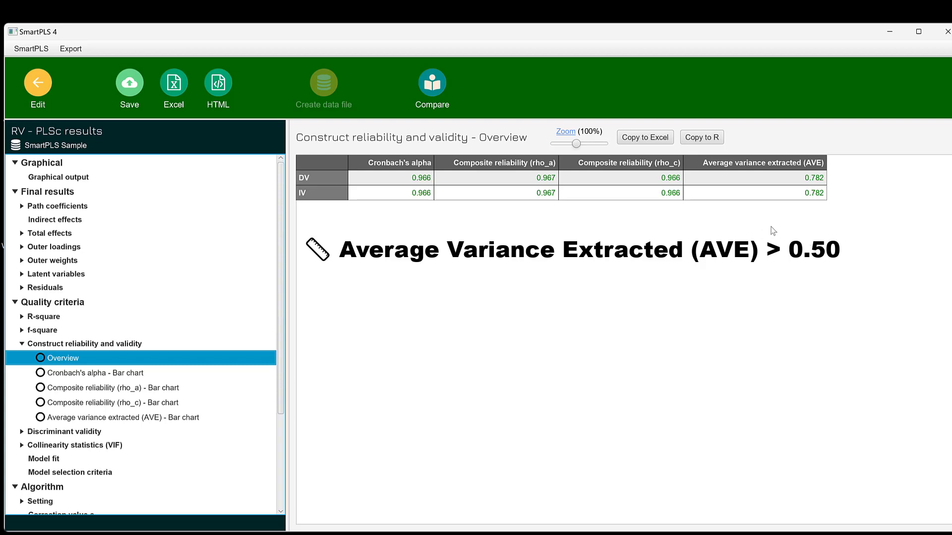
{"action": "mouse_move", "coordinate": [777, 207]}
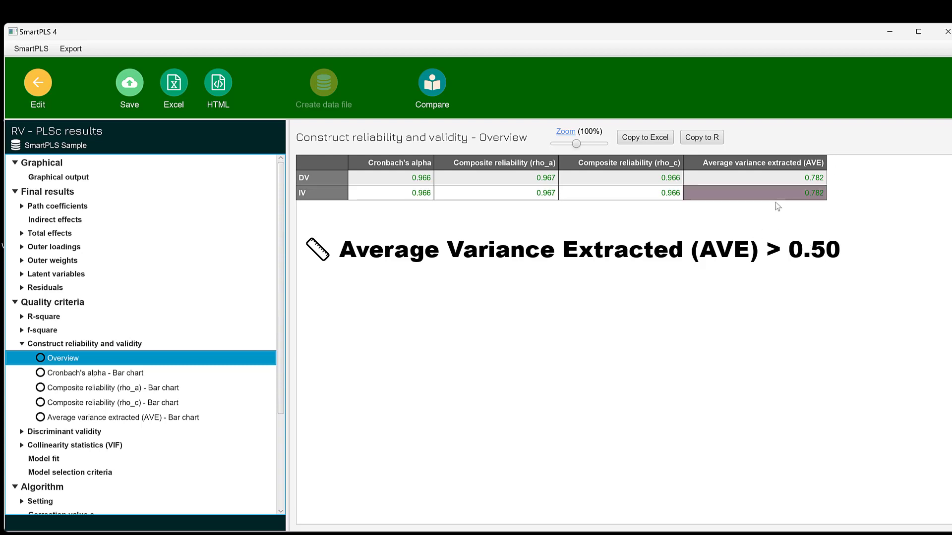
{"action": "mouse_move", "coordinate": [65, 415]}
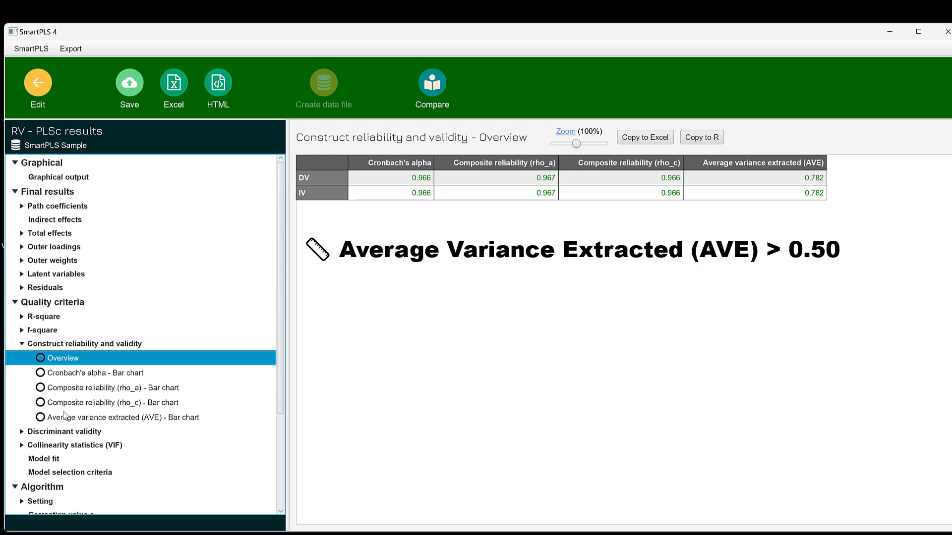
View the HTMT ratios as a matrix and then as a list, showing IV <-> DV at 0.813.
{"action": "left_click", "coordinate": [64, 431]}
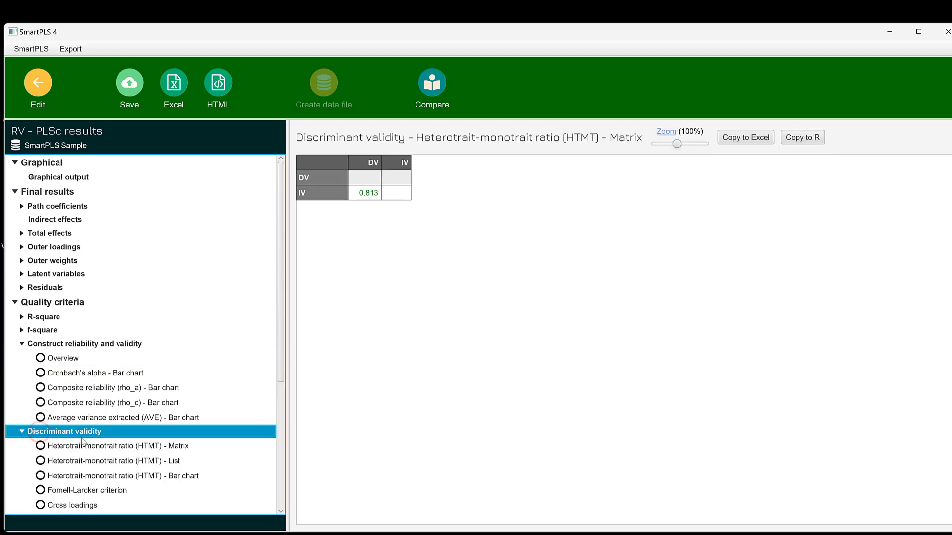
{"action": "scroll", "scroll_direction": "down", "scroll_amount": 3}
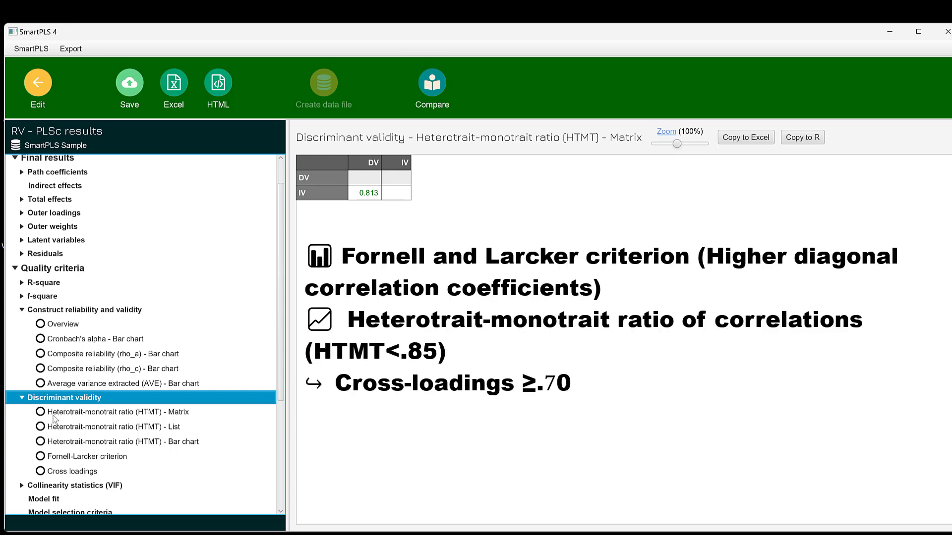
{"action": "mouse_move", "coordinate": [96, 422]}
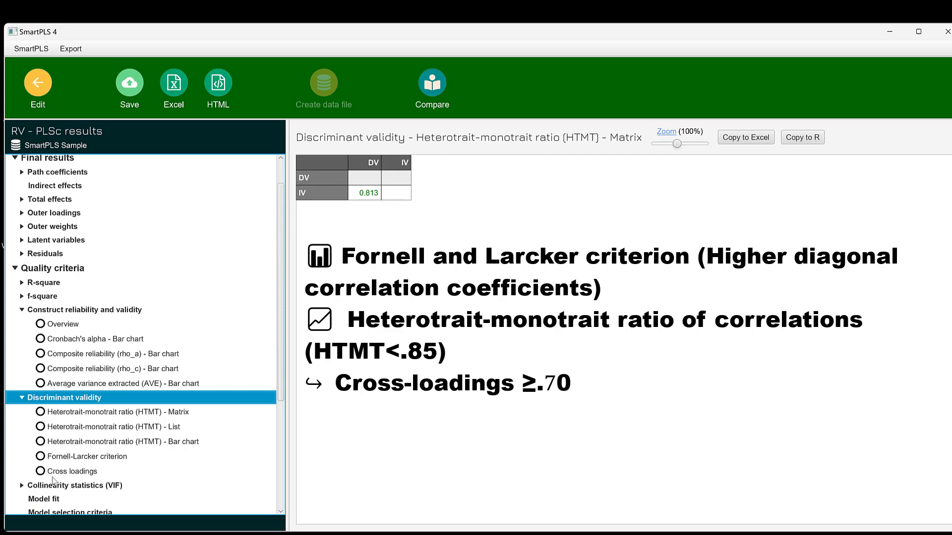
{"action": "mouse_move", "coordinate": [144, 431]}
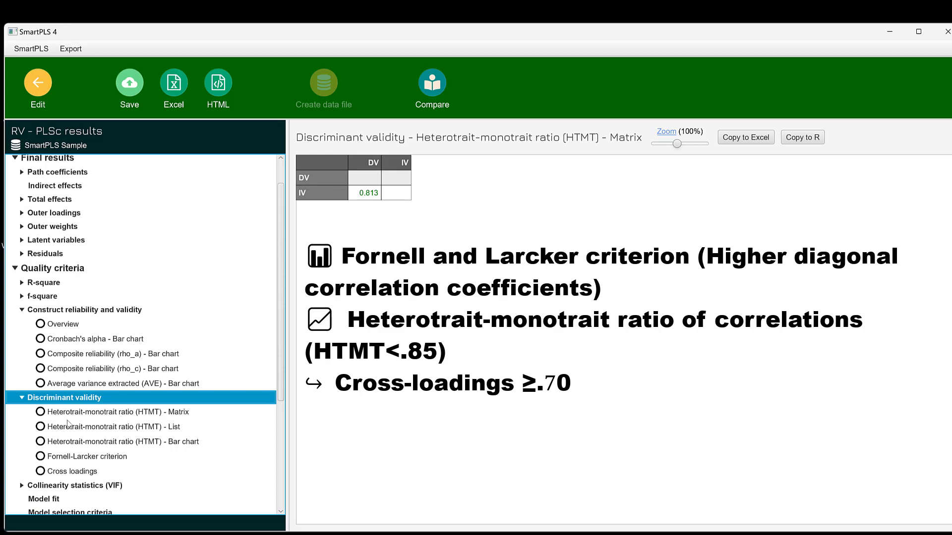
{"action": "mouse_move", "coordinate": [164, 414]}
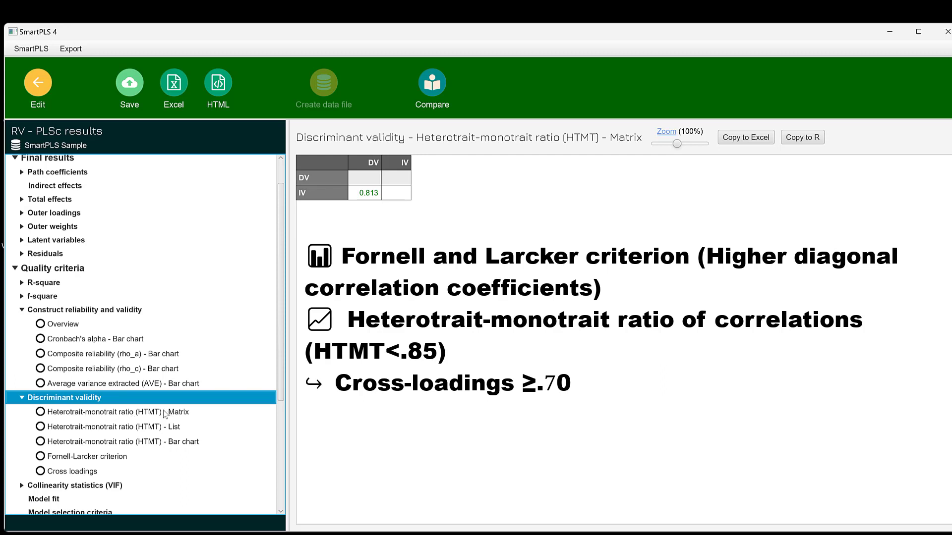
{"action": "mouse_move", "coordinate": [63, 415]}
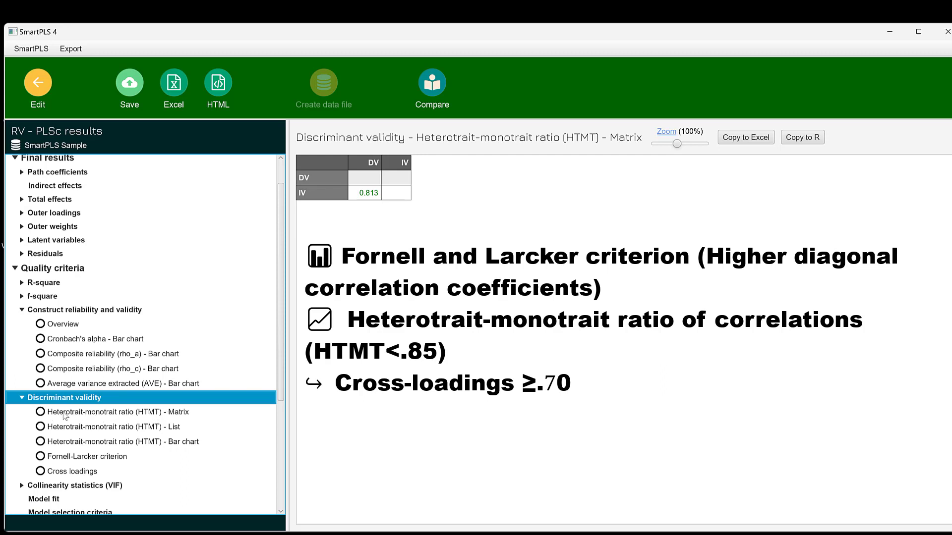
{"action": "mouse_move", "coordinate": [113, 404]}
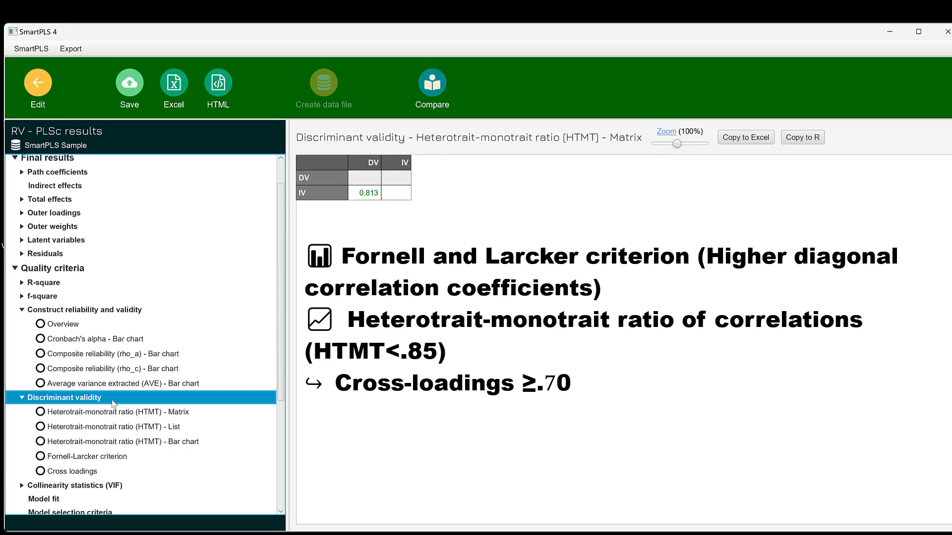
{"action": "left_click", "coordinate": [115, 410]}
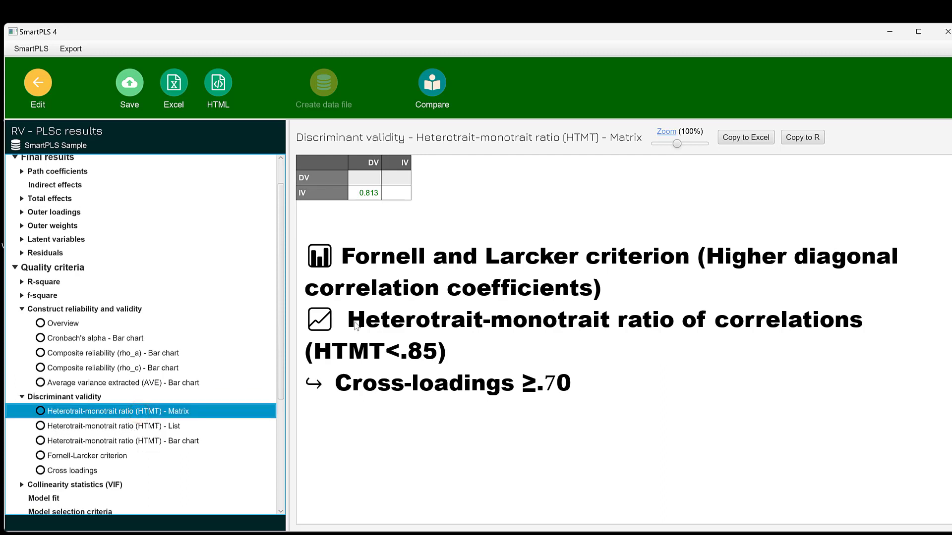
{"action": "left_click", "coordinate": [119, 425]}
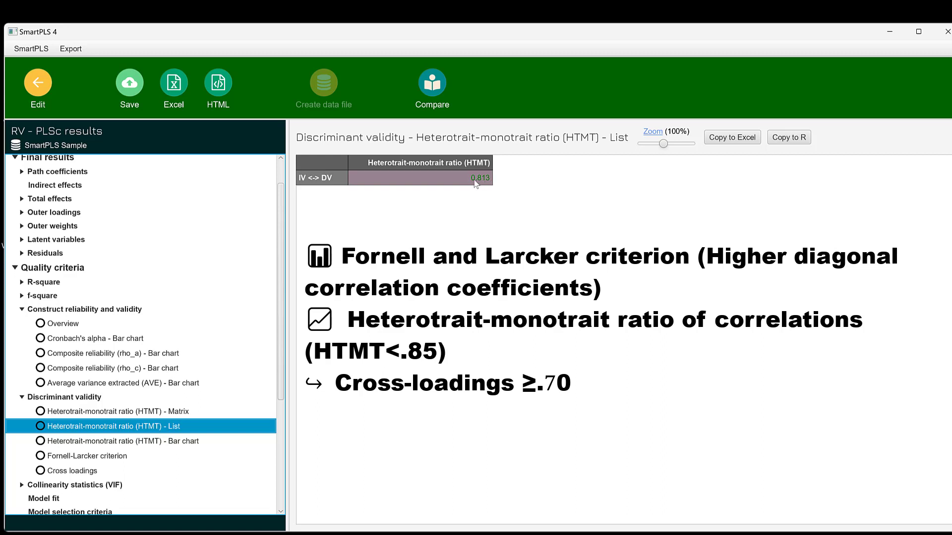
{"action": "mouse_move", "coordinate": [461, 180]}
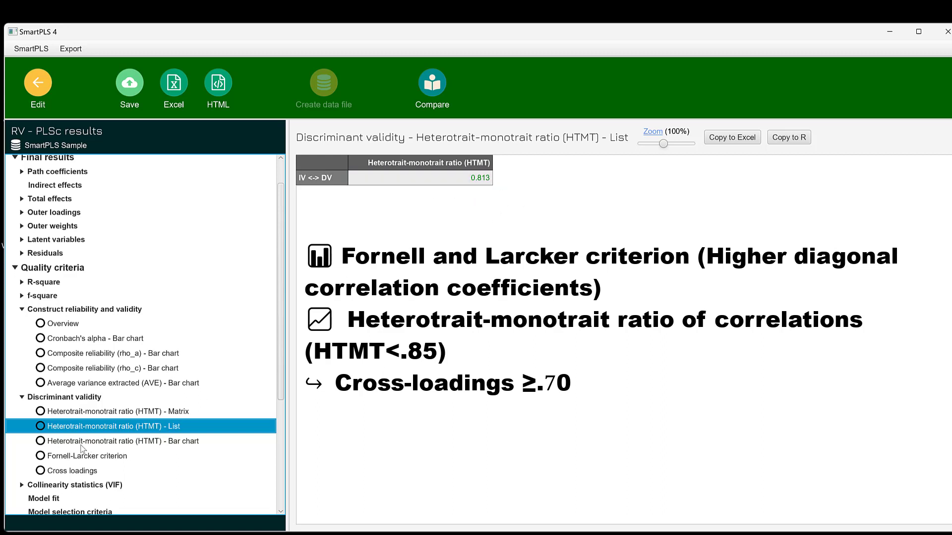
Show the Fornell-Larcker criterion table with DV 0.884, IV 0.885 and correlation 0.813.
{"action": "left_click", "coordinate": [92, 456]}
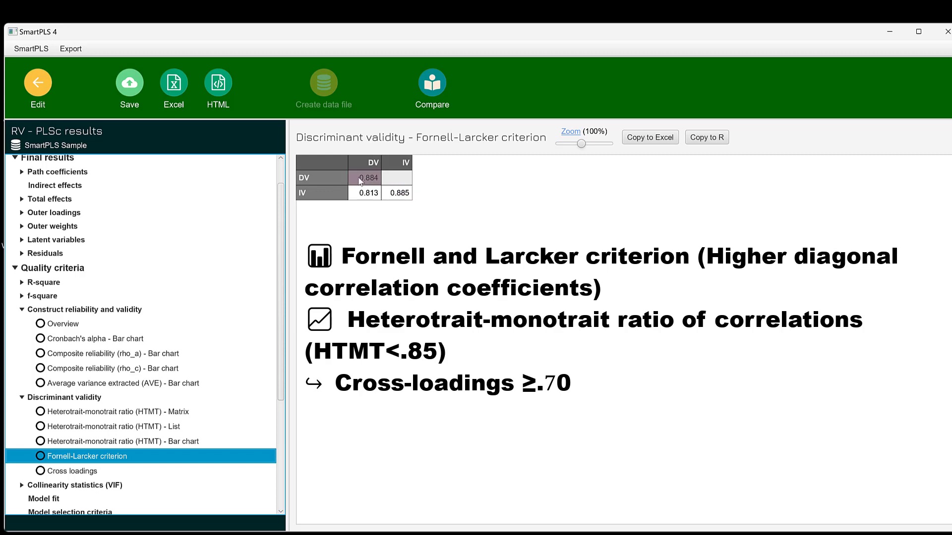
Show the cross loadings of all DV and IV indicators on both constructs.
{"action": "left_click", "coordinate": [76, 471]}
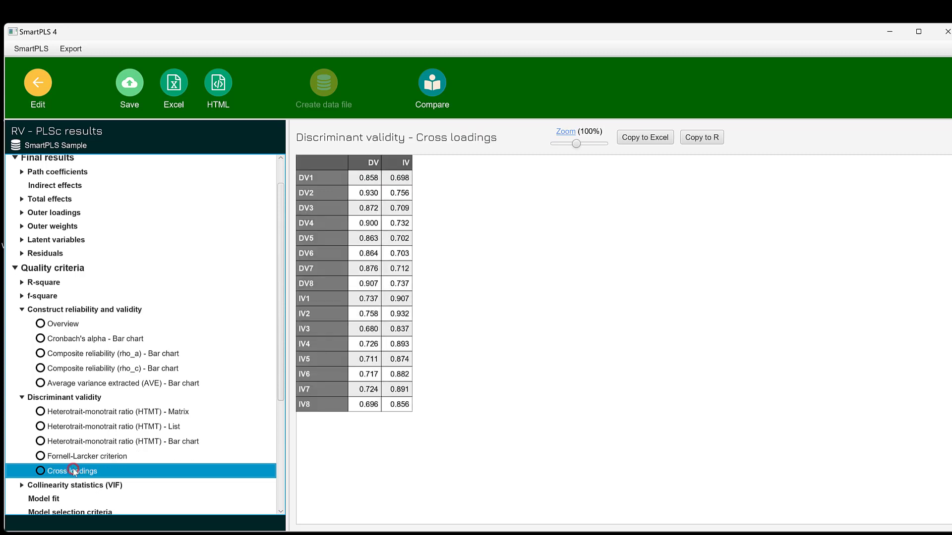
{"action": "mouse_move", "coordinate": [398, 359]}
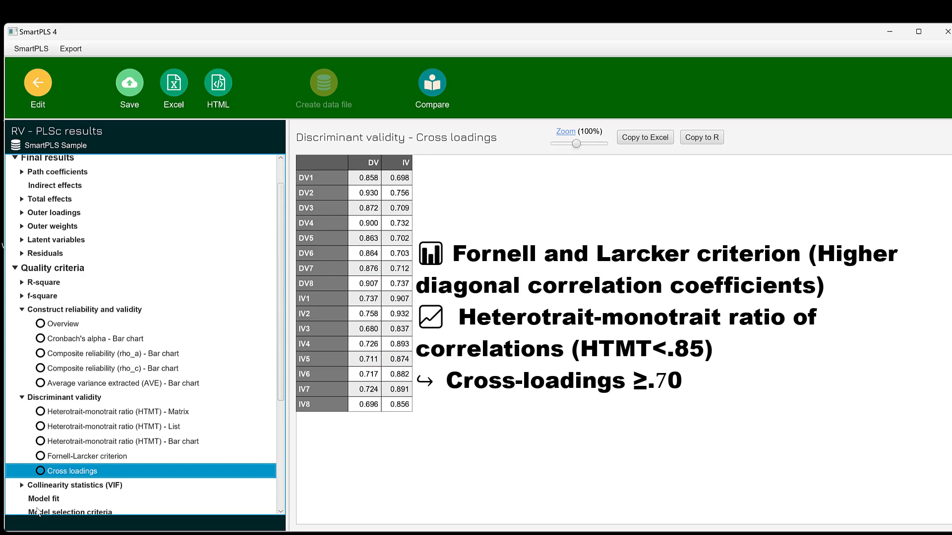
{"action": "mouse_move", "coordinate": [568, 185]}
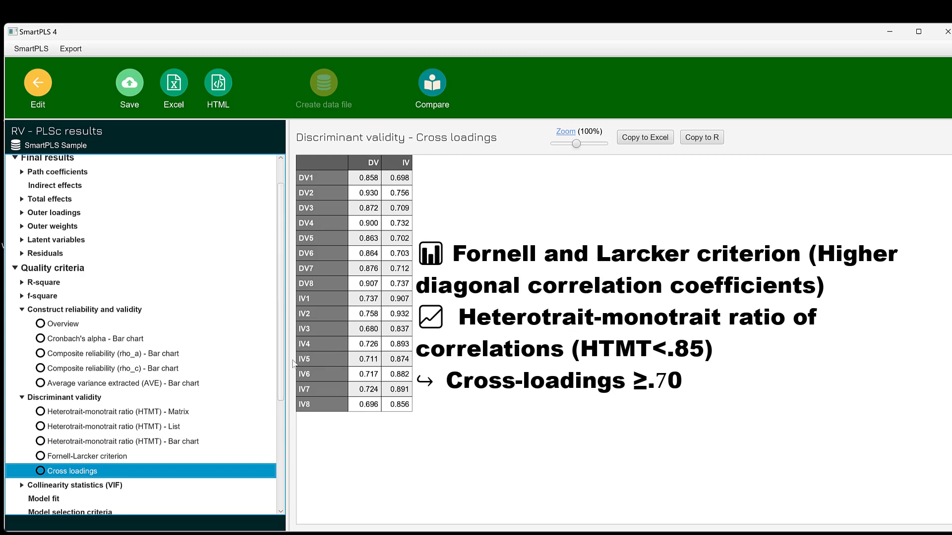
{"action": "mouse_move", "coordinate": [428, 182]}
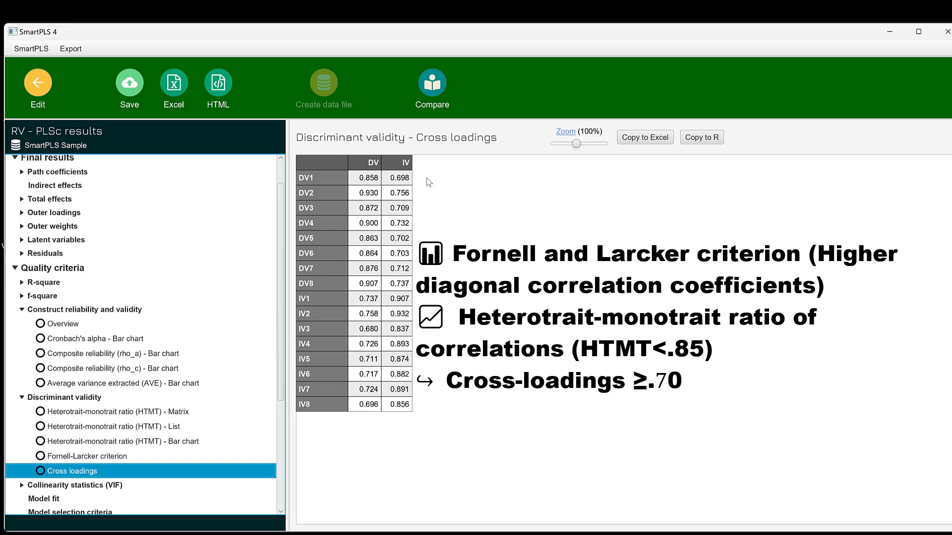
{"action": "mouse_move", "coordinate": [31, 489]}
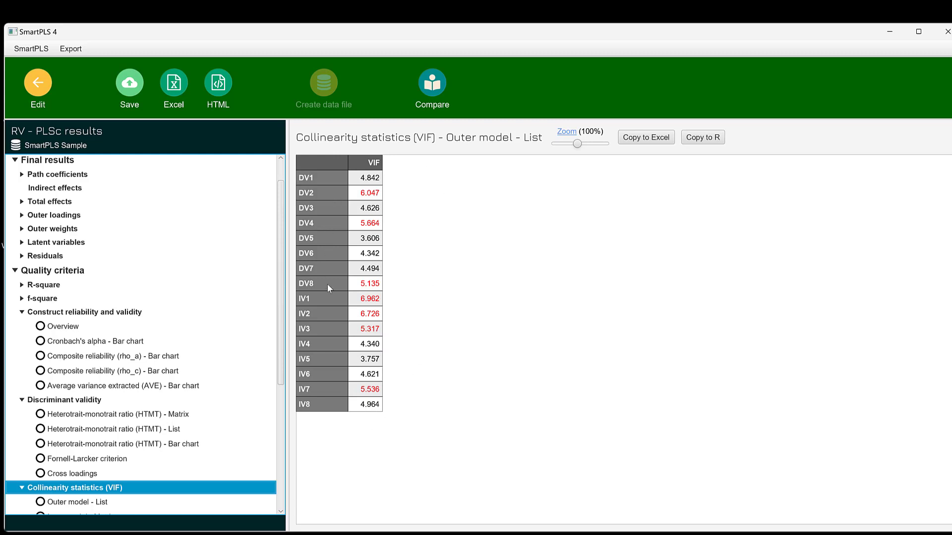
{"action": "mouse_move", "coordinate": [359, 354]}
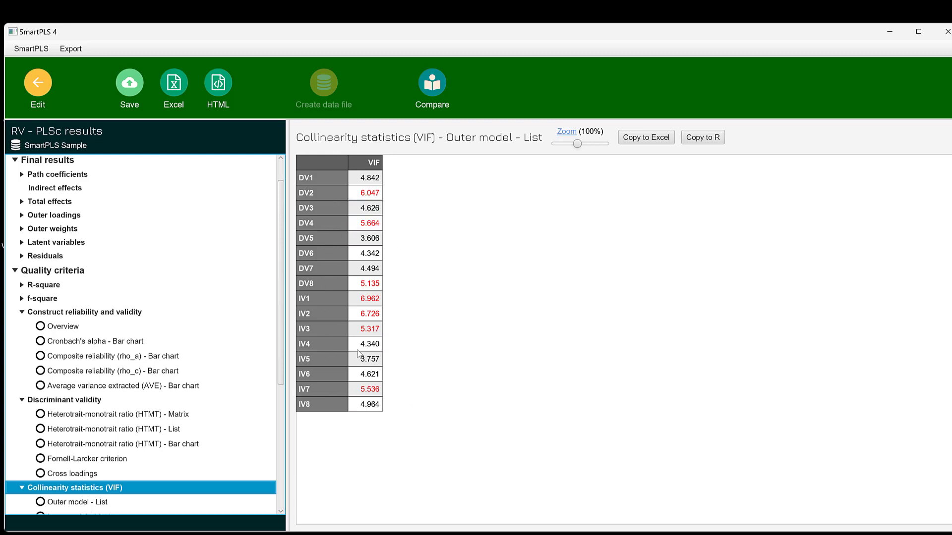
{"action": "mouse_move", "coordinate": [136, 239]}
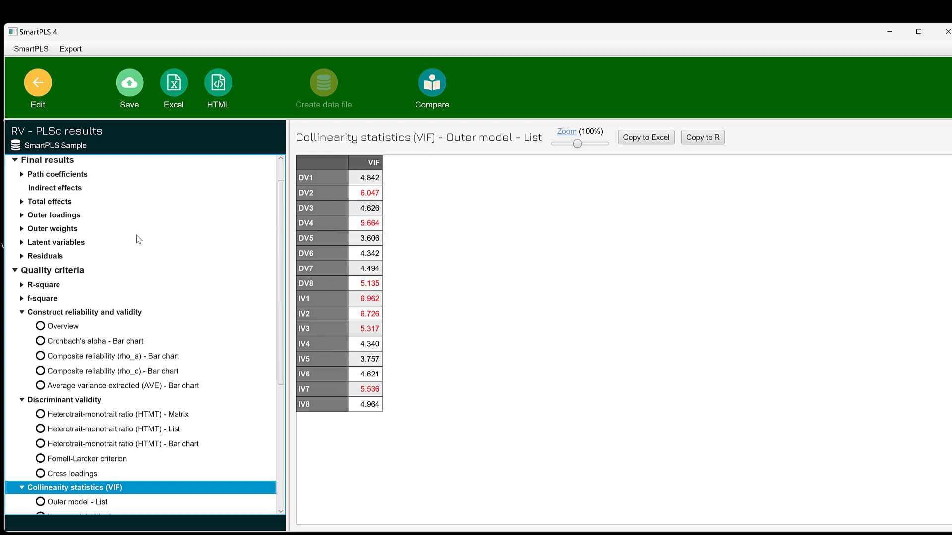
Expand the Residuals node under Final results to reveal its result options.
{"action": "left_click", "coordinate": [22, 255]}
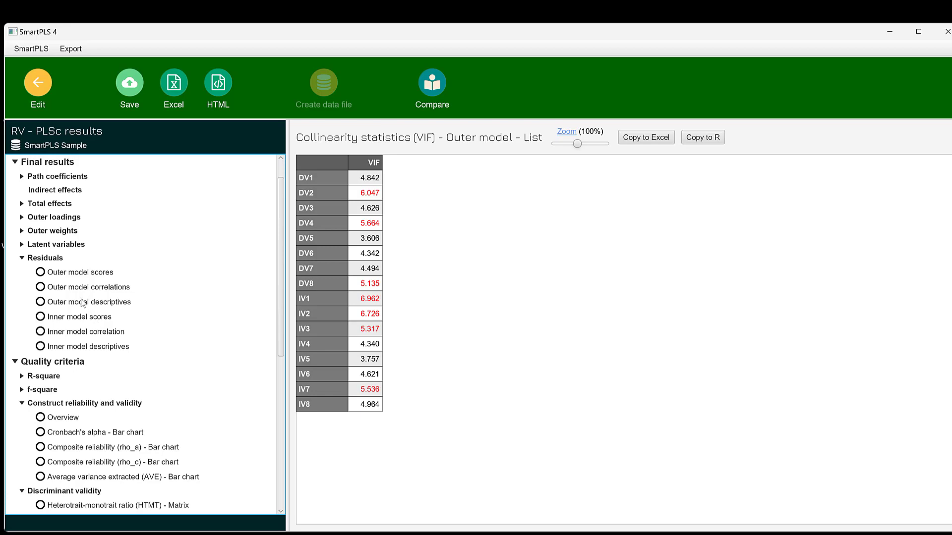
View the outer model residual scores, briefly check the inner model scores, and return.
{"action": "left_click", "coordinate": [79, 272]}
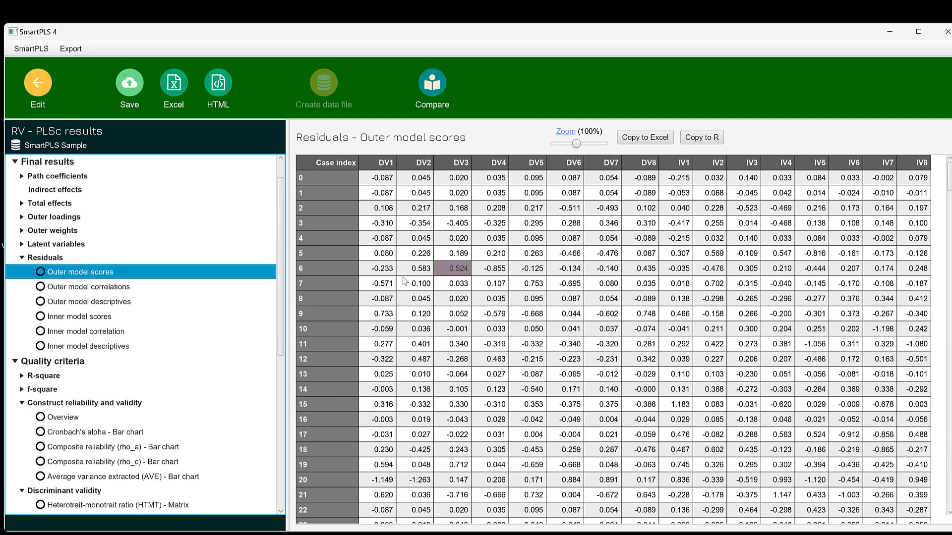
{"action": "left_click", "coordinate": [79, 316]}
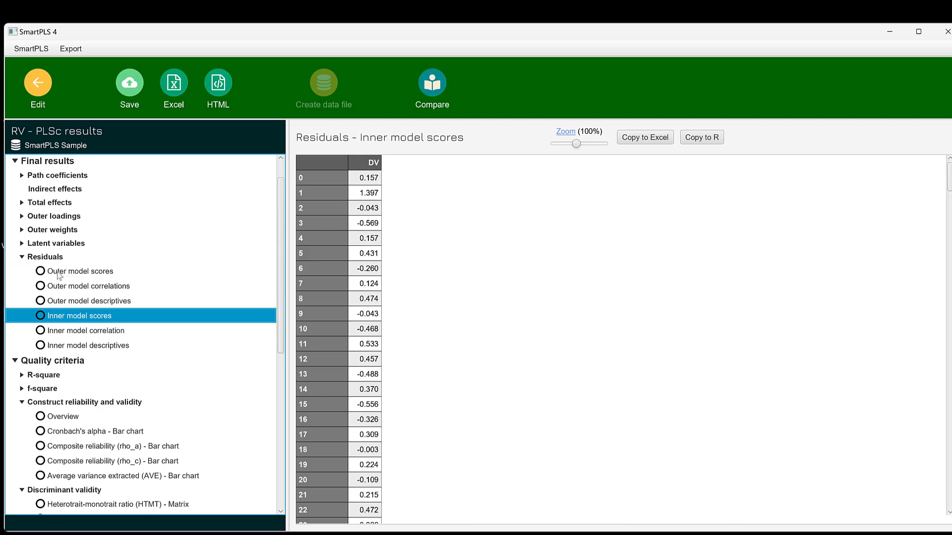
{"action": "left_click", "coordinate": [80, 272]}
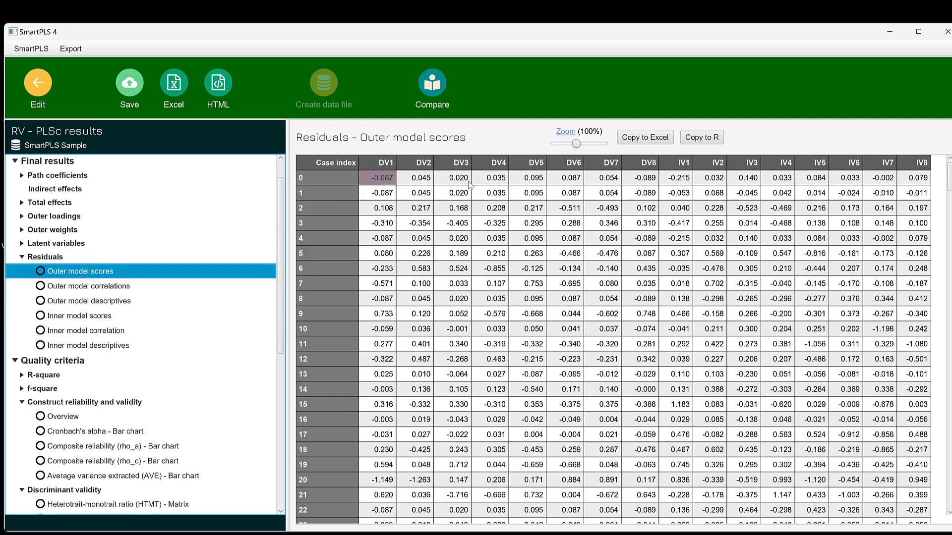
Scroll down through the outer model residuals table of DV1–IV8 per case.
{"action": "scroll", "scroll_direction": "down", "scroll_amount": 3}
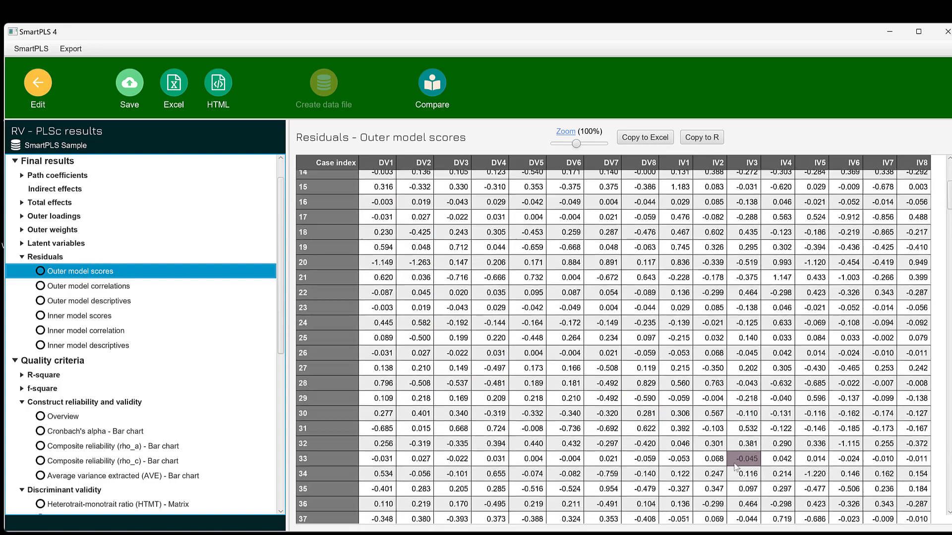
{"action": "scroll", "scroll_direction": "down", "scroll_amount": 3}
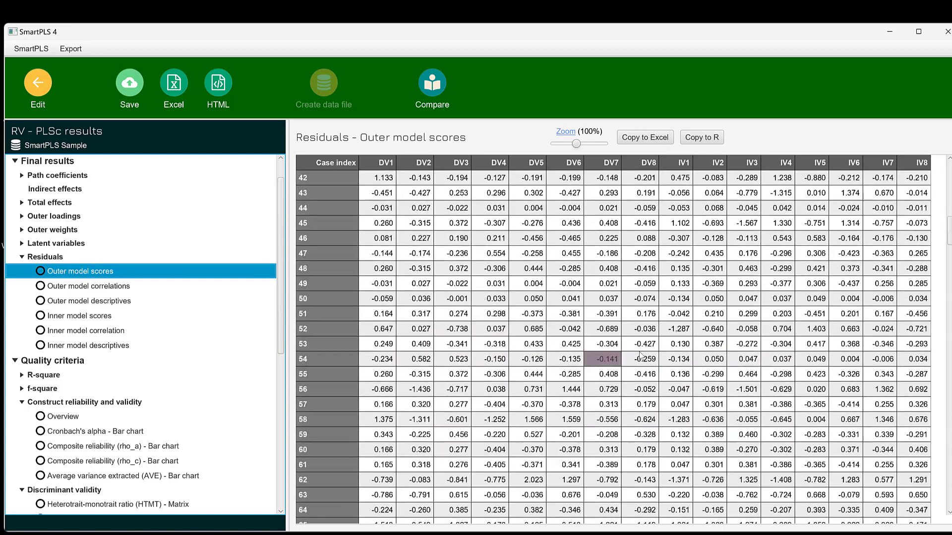
{"action": "scroll", "scroll_direction": "down", "scroll_amount": 3}
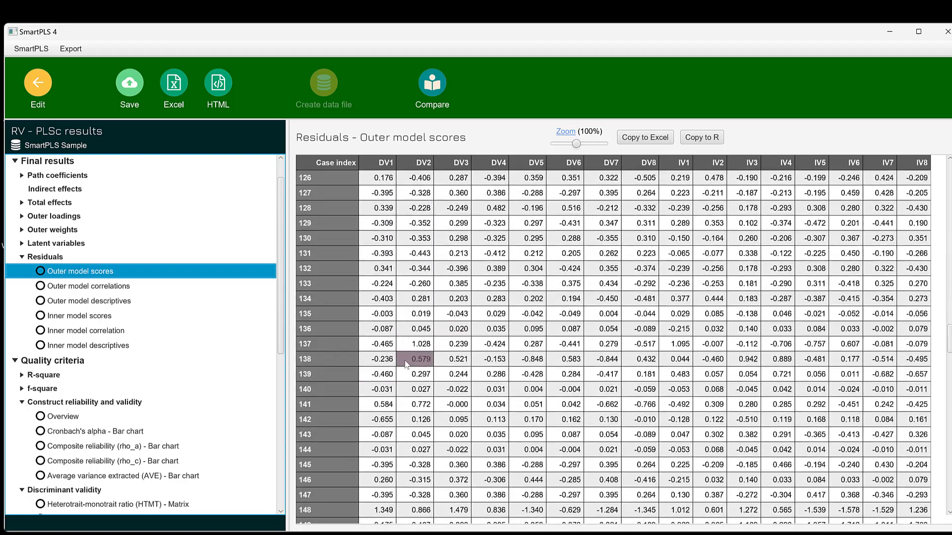
{"action": "scroll", "scroll_direction": "down", "scroll_amount": 3}
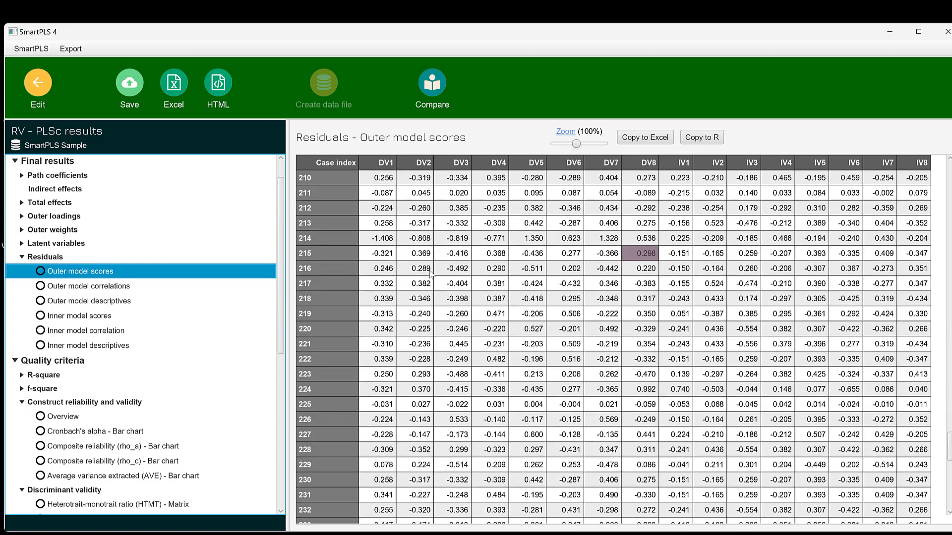
{"action": "scroll", "scroll_direction": "down", "scroll_amount": 3}
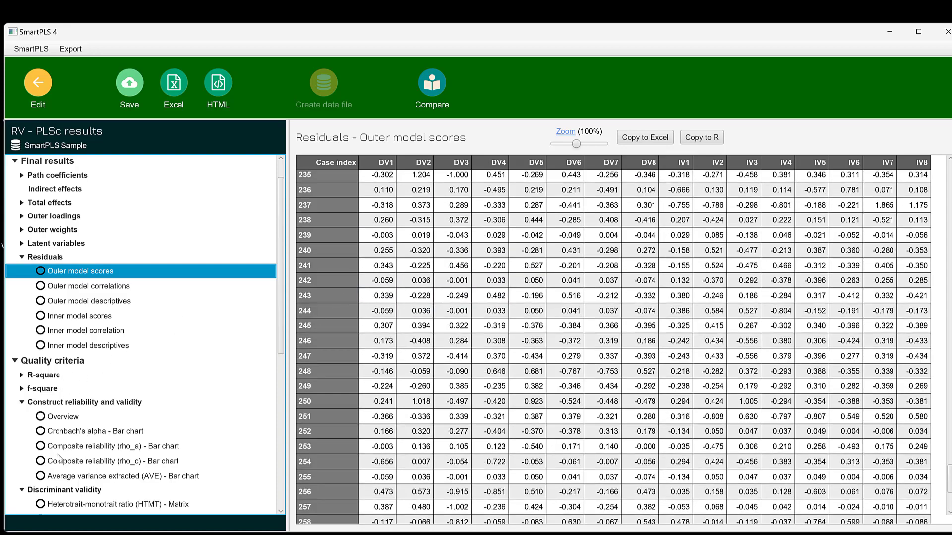
{"action": "scroll", "scroll_direction": "down", "scroll_amount": 3}
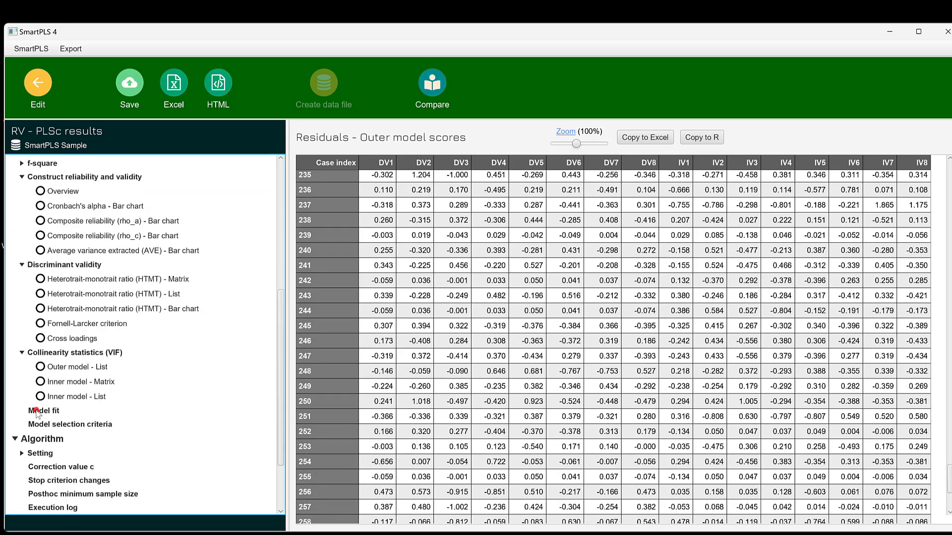
Show the model fit table with SRMR 0.037, d_ULS 0.183, d_G 0.421 and NFI 0.887.
{"action": "left_click", "coordinate": [44, 410]}
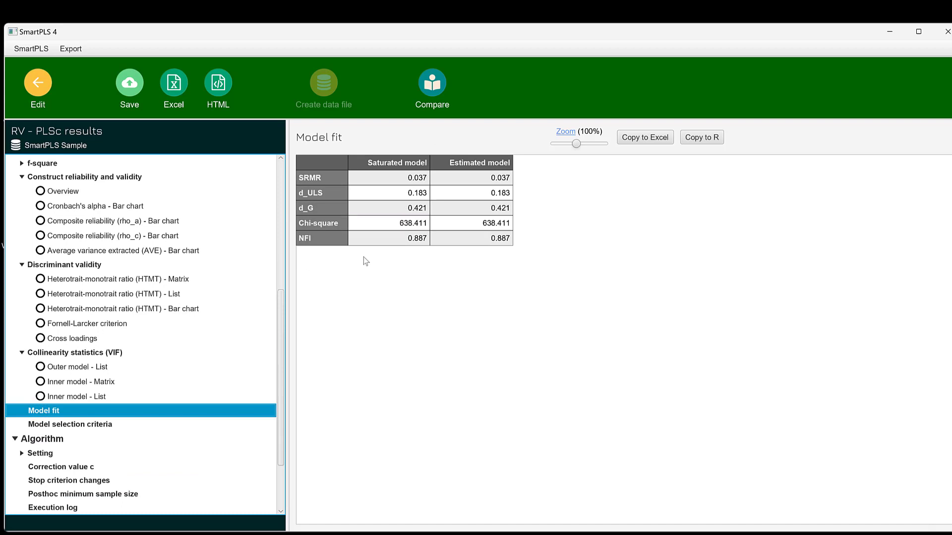
{"action": "mouse_move", "coordinate": [310, 255]}
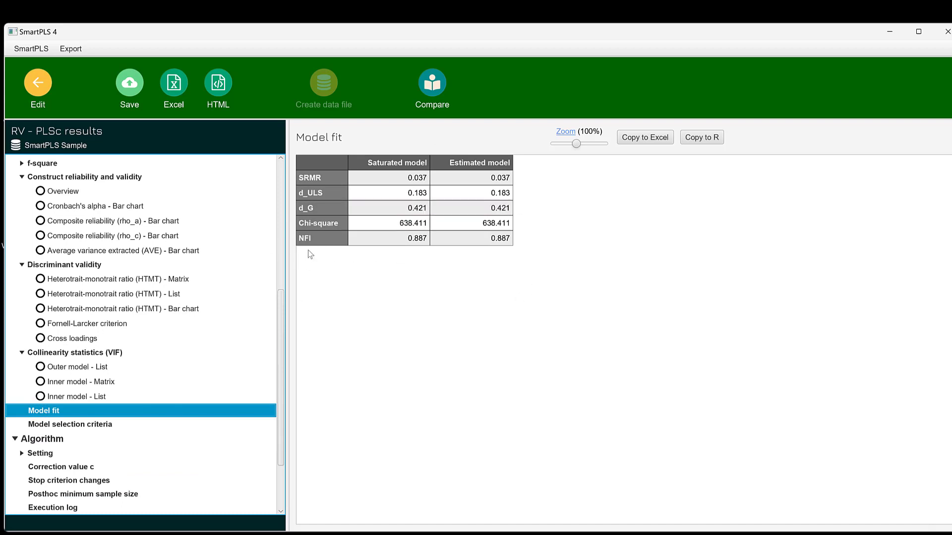
{"action": "mouse_move", "coordinate": [311, 132]}
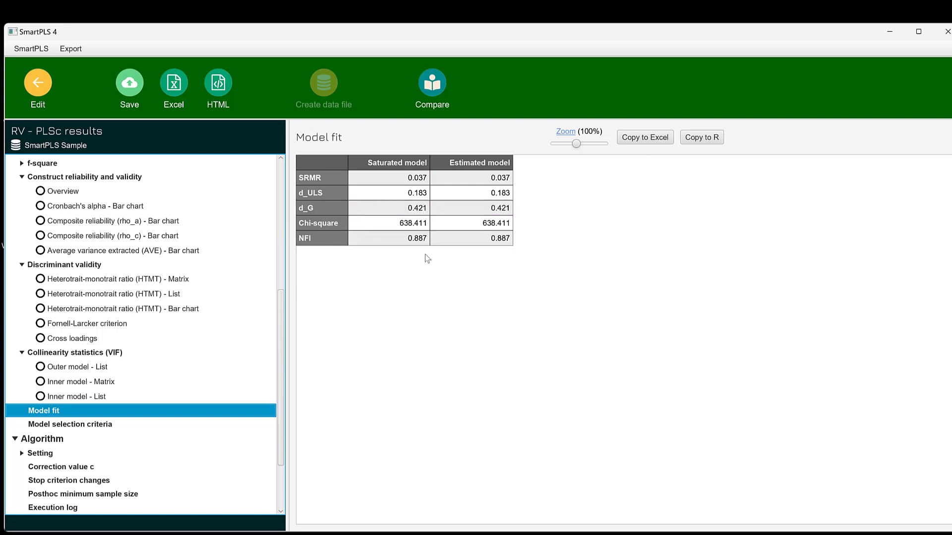
{"action": "mouse_move", "coordinate": [417, 272]}
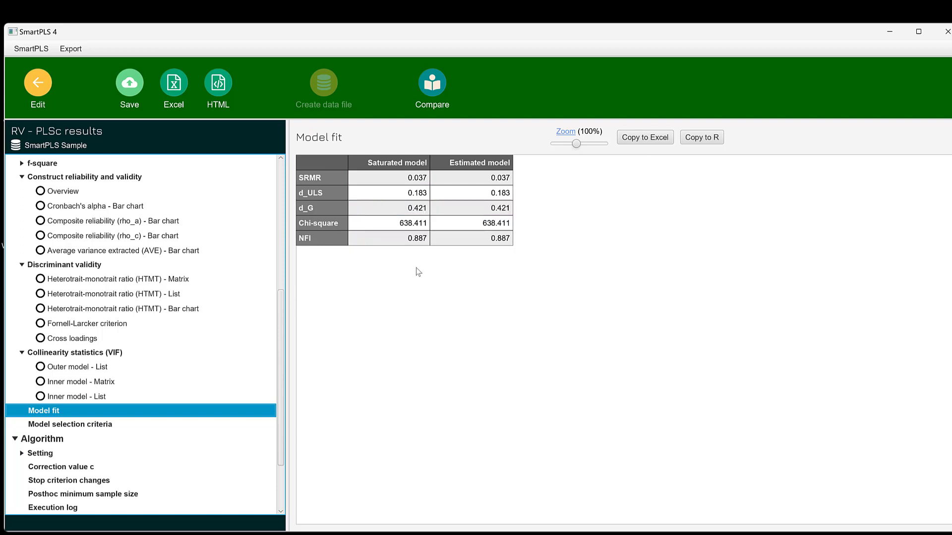
{"action": "mouse_move", "coordinate": [418, 290]}
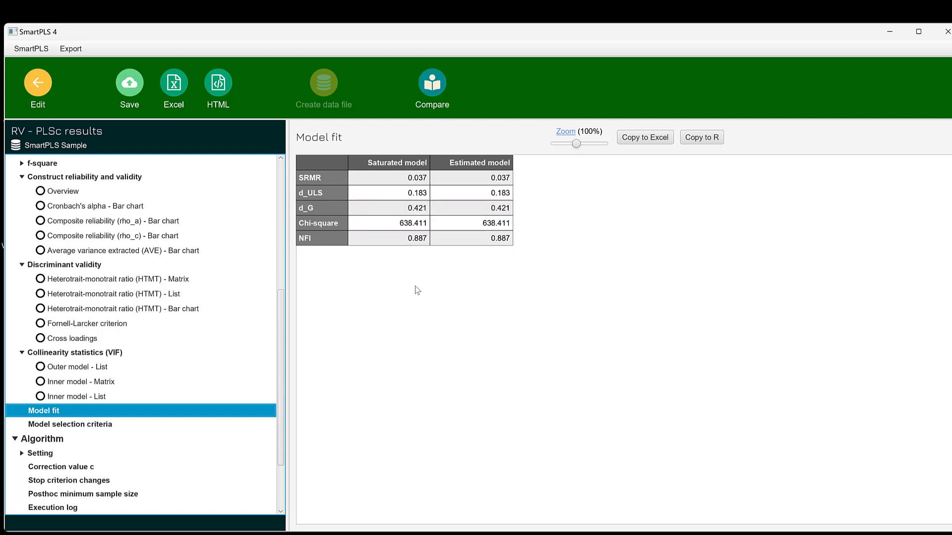